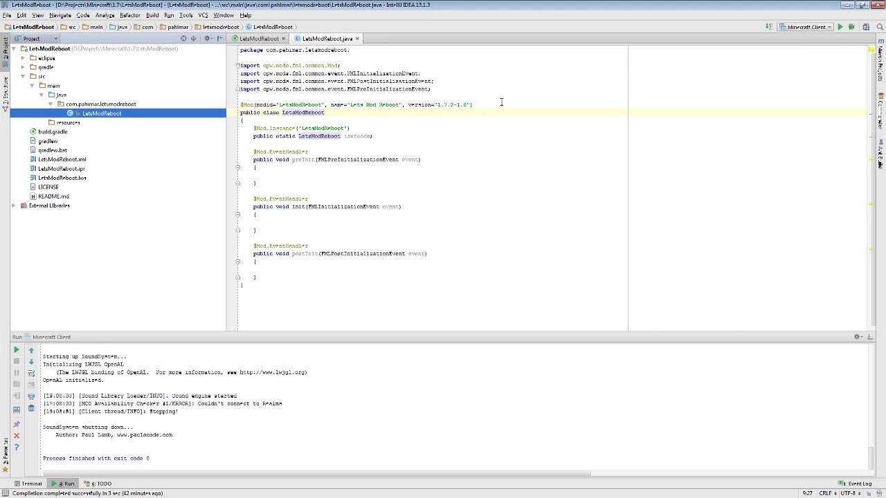
Select the resources folder in the Project tree and reveal it in Windows Explorer
{"action": "left_click", "coordinate": [298, 106]}
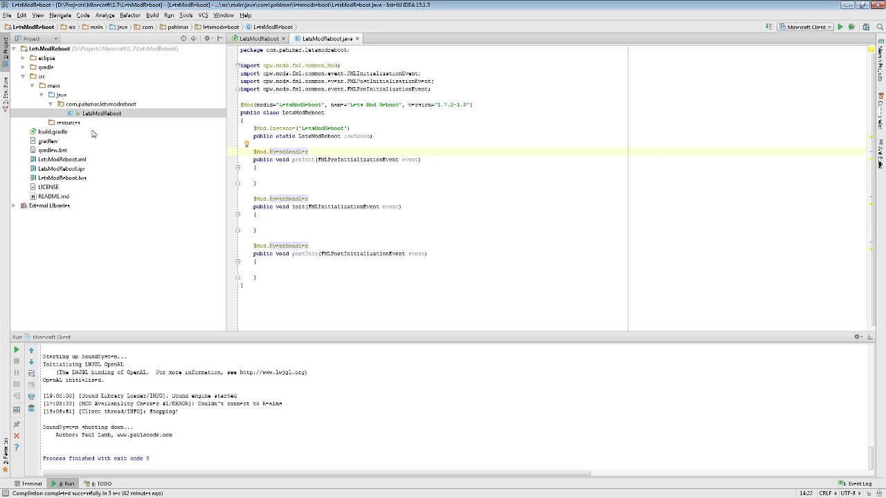
{"action": "mouse_move", "coordinate": [69, 128]}
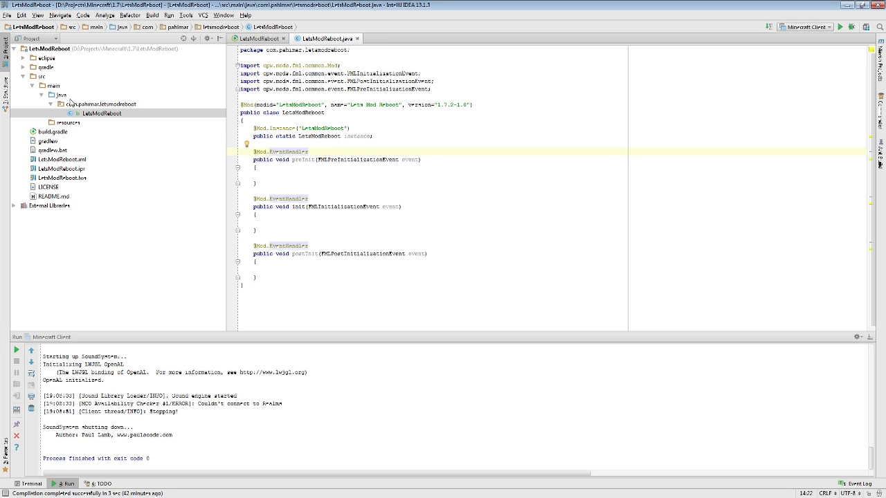
{"action": "left_click", "coordinate": [60, 94]}
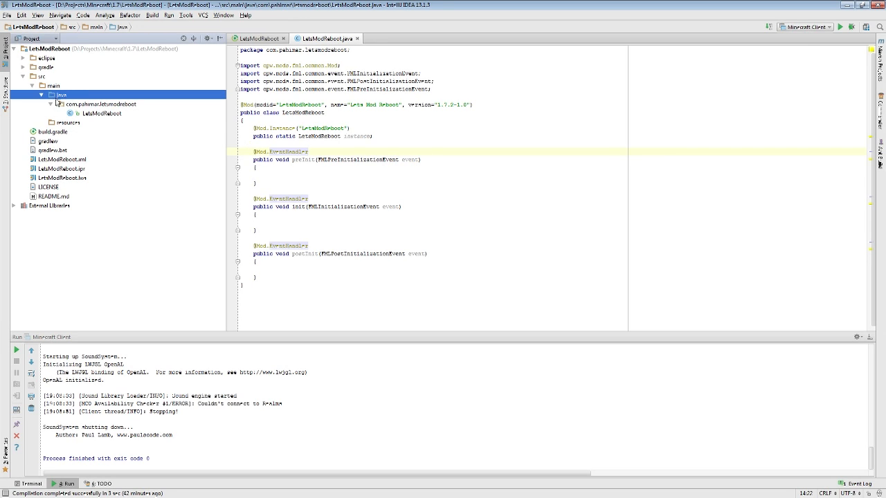
{"action": "mouse_move", "coordinate": [68, 129]}
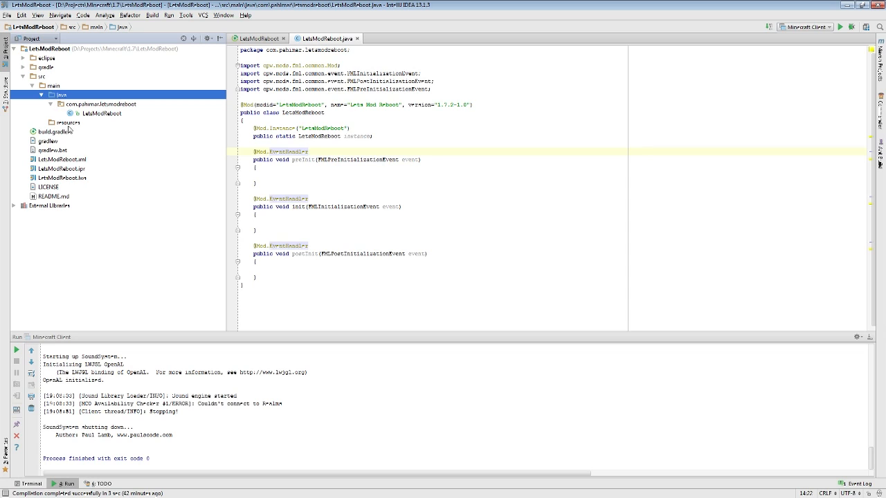
{"action": "left_click", "coordinate": [66, 122]}
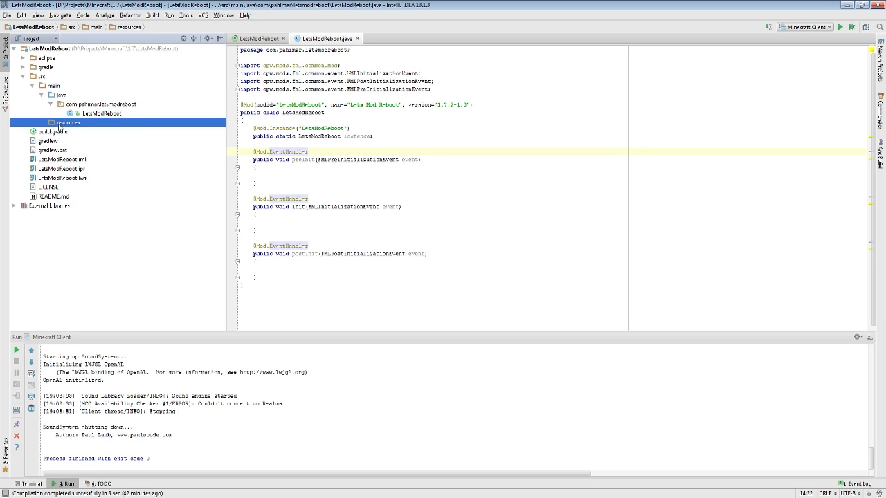
{"action": "right_click", "coordinate": [66, 121]}
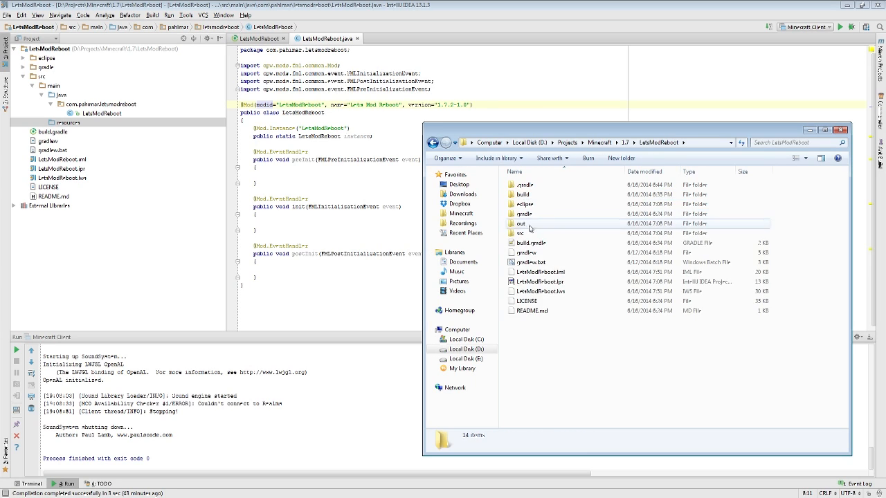
Navigate through src/main into the empty resources folder
{"action": "double_click", "coordinate": [520, 232]}
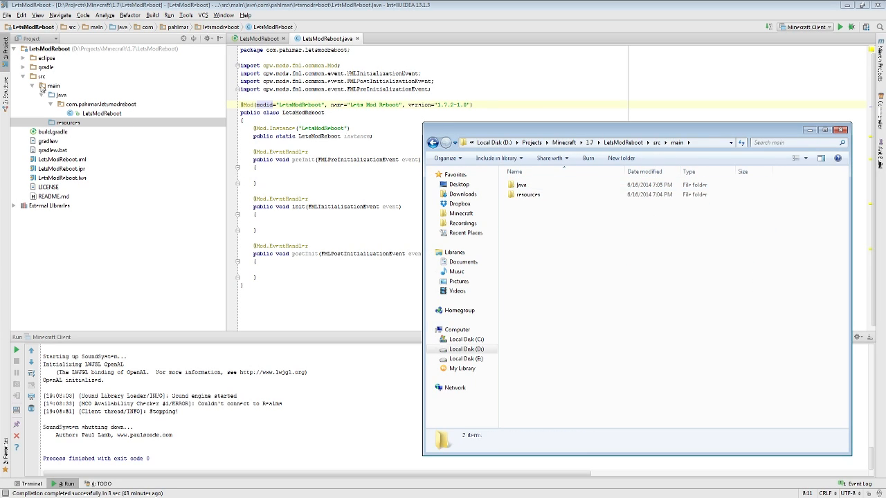
{"action": "left_click", "coordinate": [520, 186]}
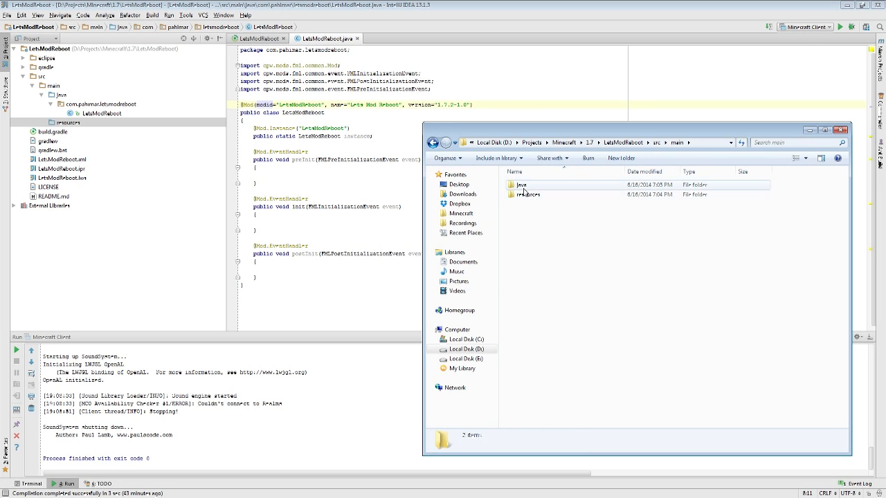
{"action": "double_click", "coordinate": [520, 185]}
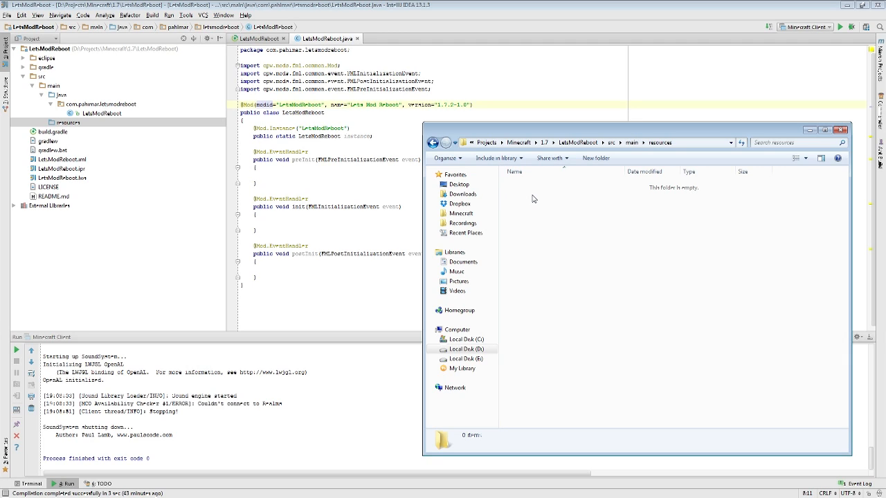
{"action": "mouse_move", "coordinate": [518, 198]}
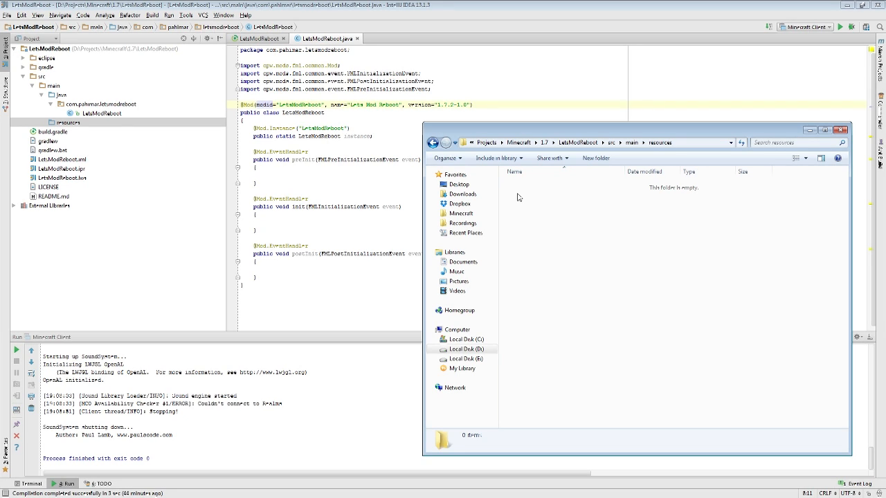
Create an assets folder with a letsmodreboot subfolder and expand resources in IntelliJ's tree
{"action": "left_click", "coordinate": [595, 158]}
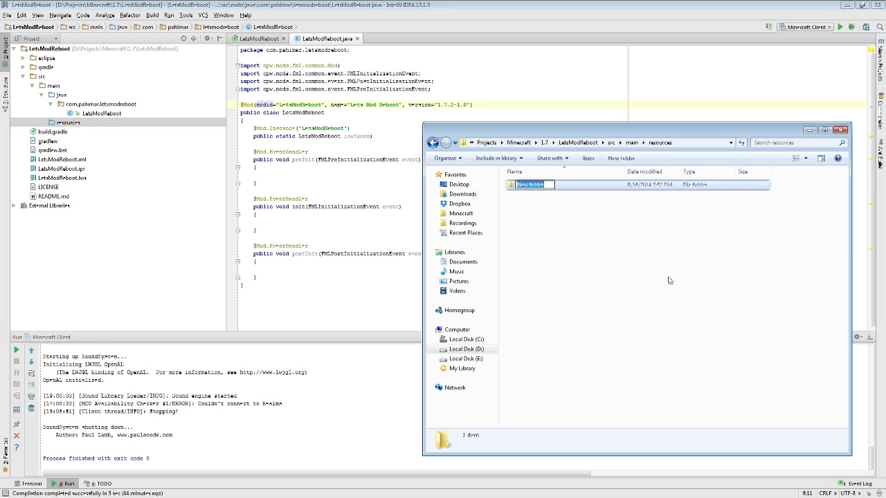
{"action": "type", "text": "assets"}
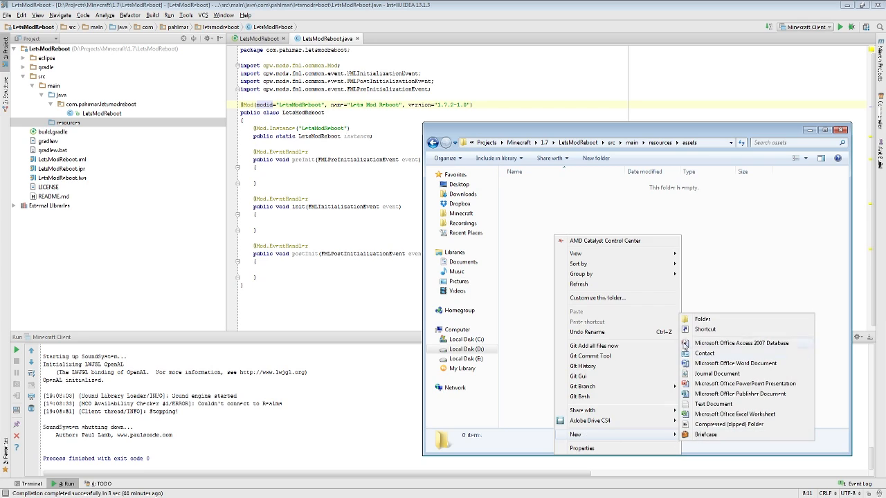
{"action": "left_click", "coordinate": [702, 318]}
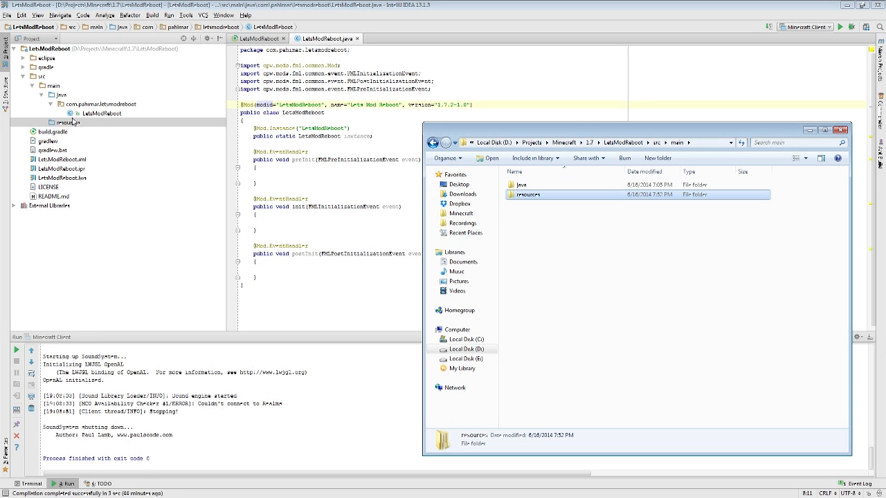
{"action": "left_click", "coordinate": [66, 121]}
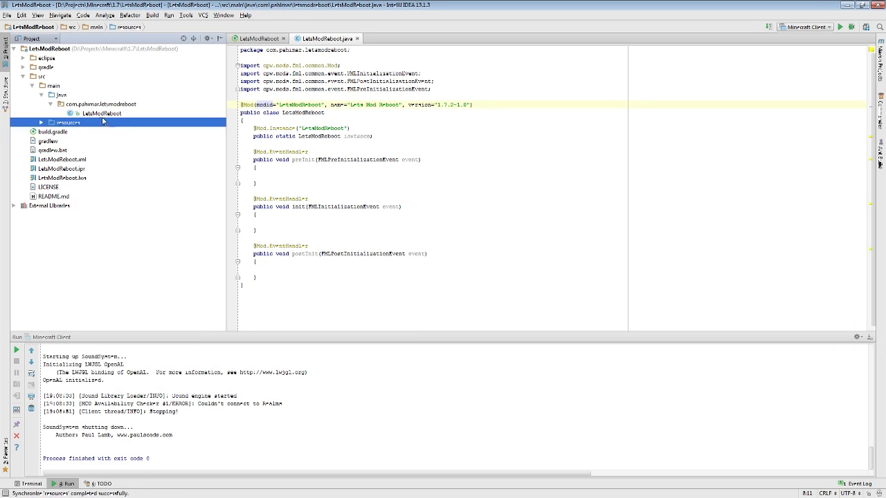
{"action": "left_click", "coordinate": [42, 122]}
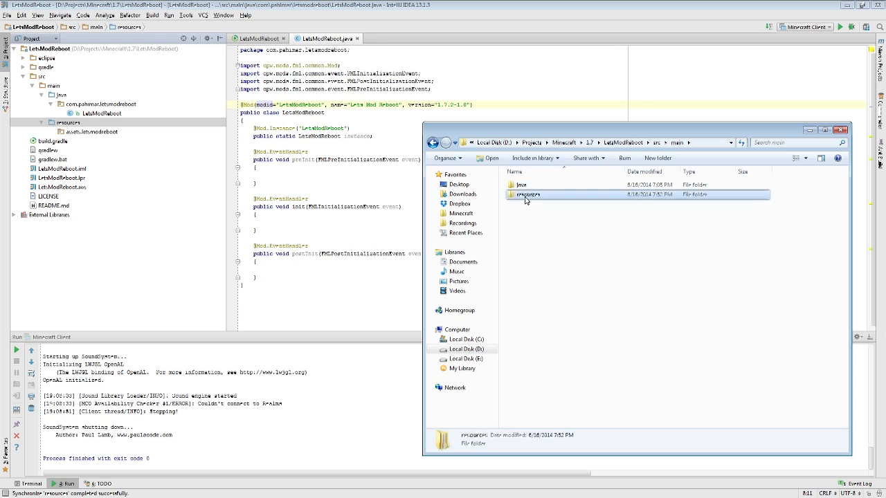
Navigate into the empty resources/assets/letsmodreboot folder
{"action": "double_click", "coordinate": [527, 194]}
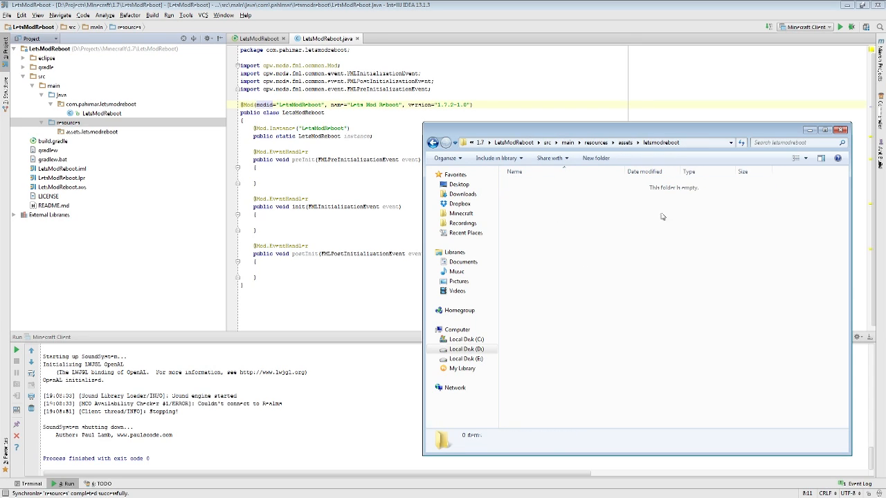
{"action": "mouse_move", "coordinate": [651, 216]}
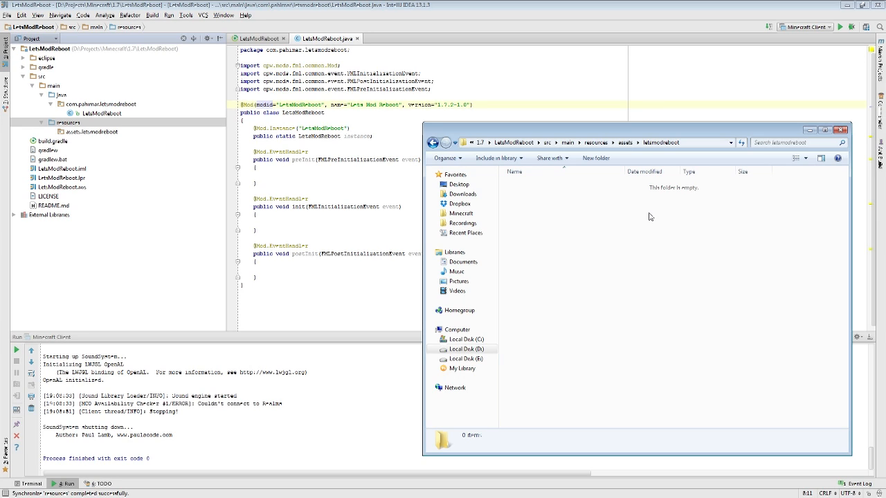
{"action": "mouse_move", "coordinate": [695, 143]}
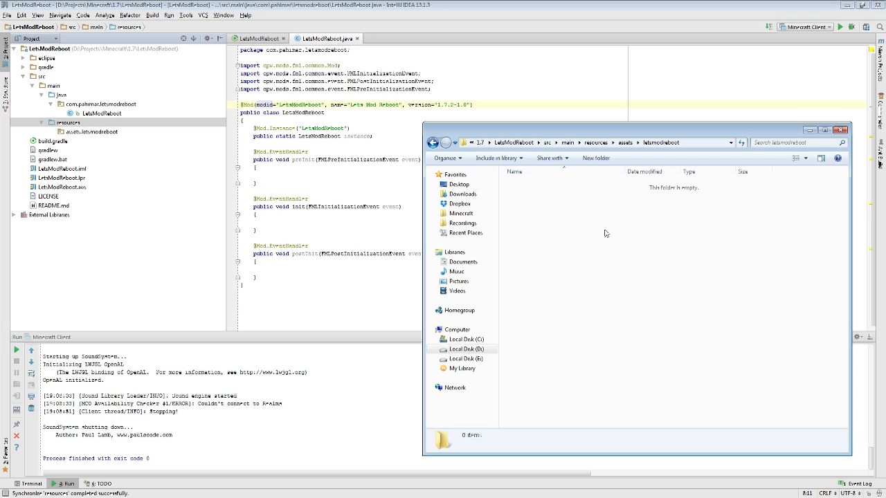
{"action": "mouse_move", "coordinate": [609, 227]}
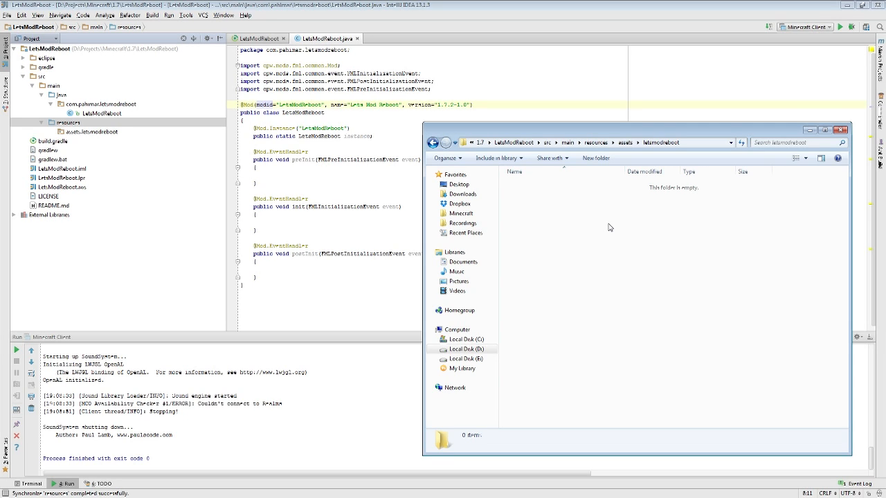
{"action": "mouse_move", "coordinate": [664, 266]}
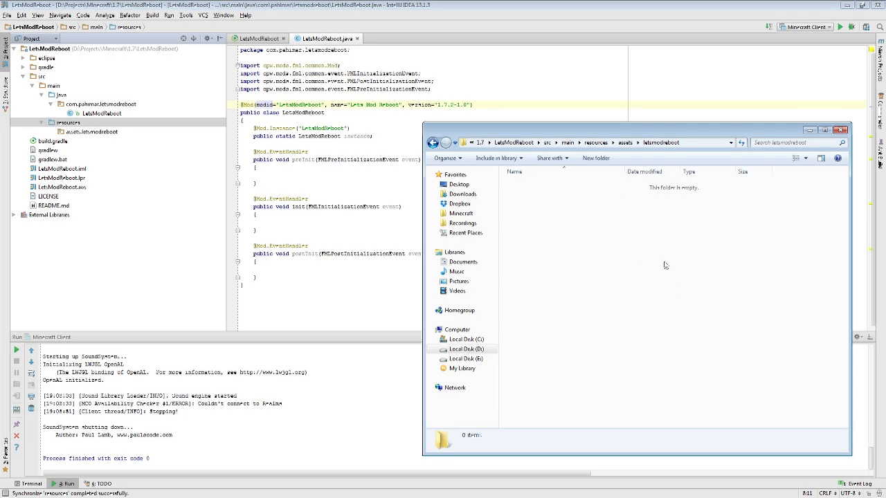
{"action": "mouse_move", "coordinate": [734, 261]}
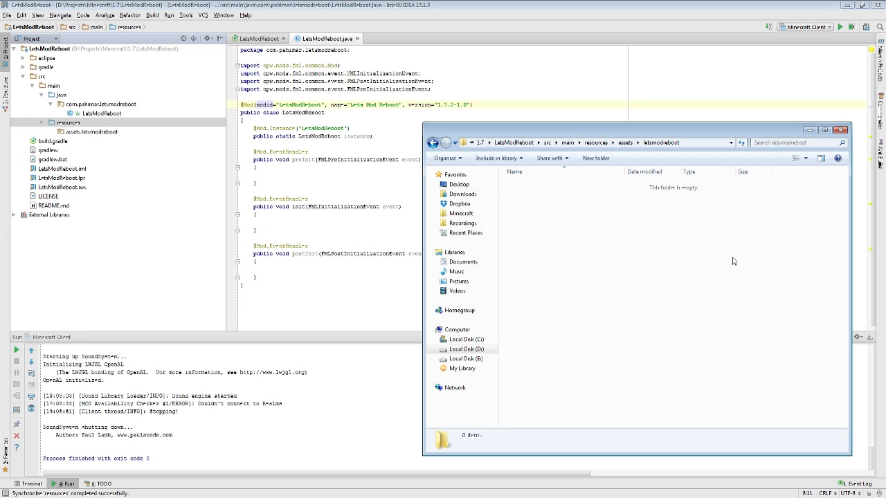
{"action": "mouse_move", "coordinate": [745, 263]}
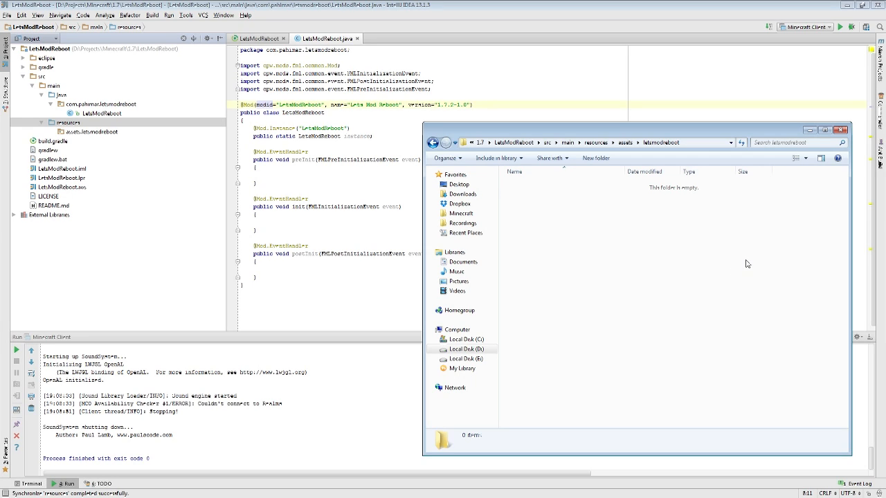
{"action": "mouse_move", "coordinate": [707, 265]}
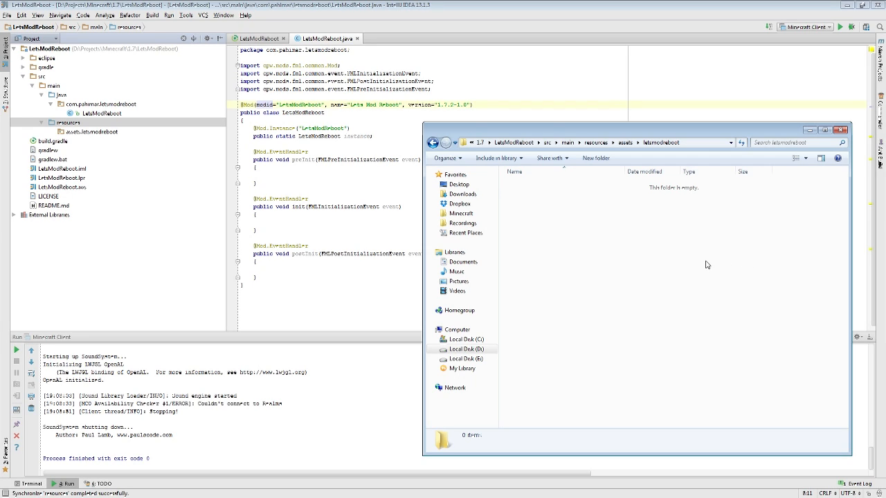
{"action": "mouse_move", "coordinate": [639, 272]}
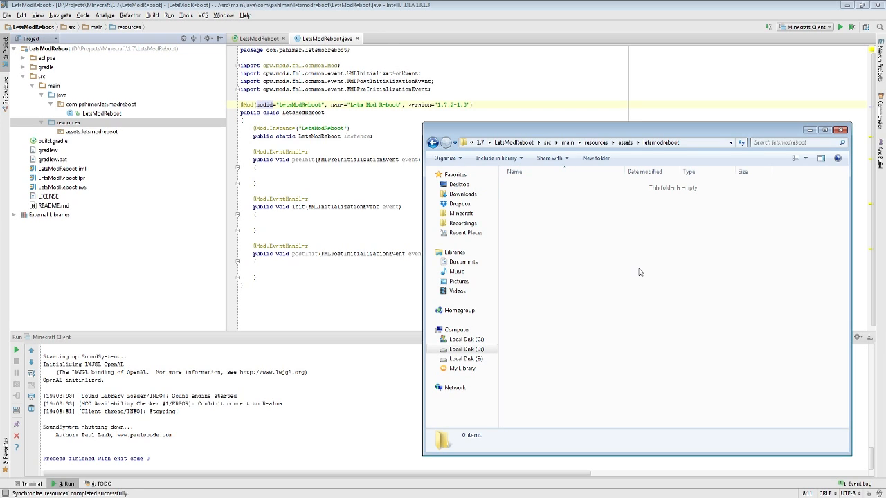
{"action": "mouse_move", "coordinate": [742, 267]}
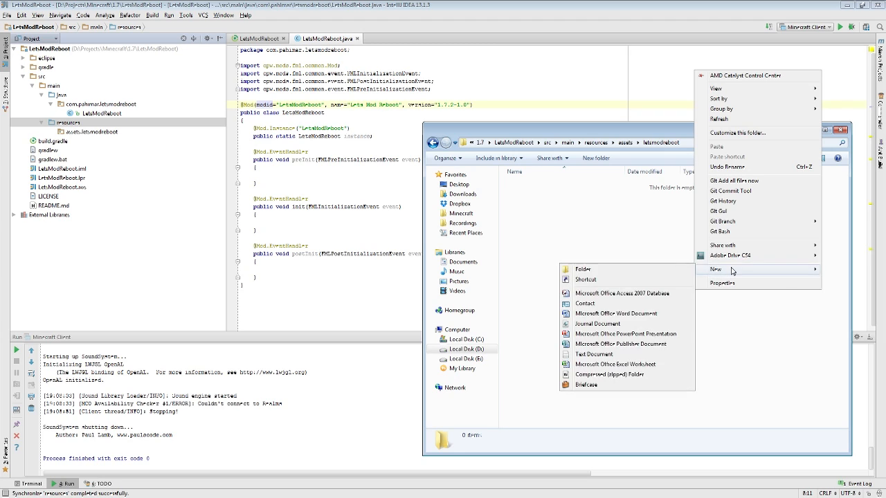
Create lang, sounds and textures folders inside letsmodreboot
{"action": "left_click", "coordinate": [585, 280]}
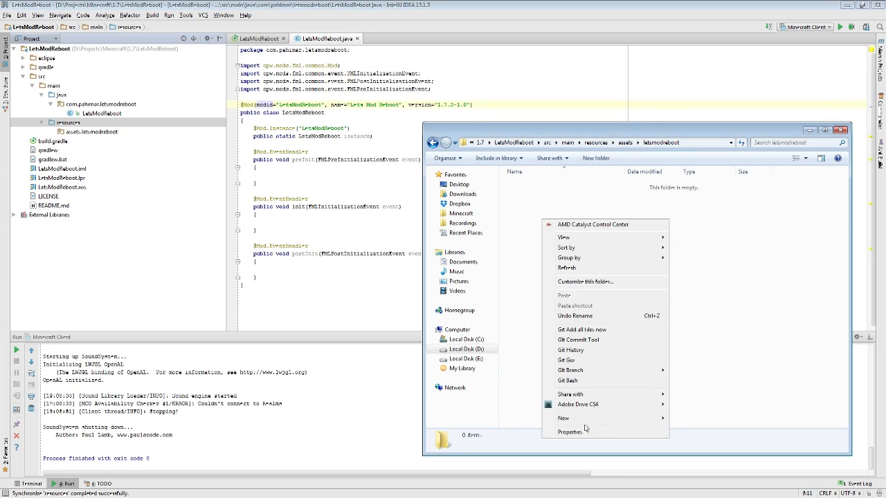
{"action": "left_click", "coordinate": [563, 417]}
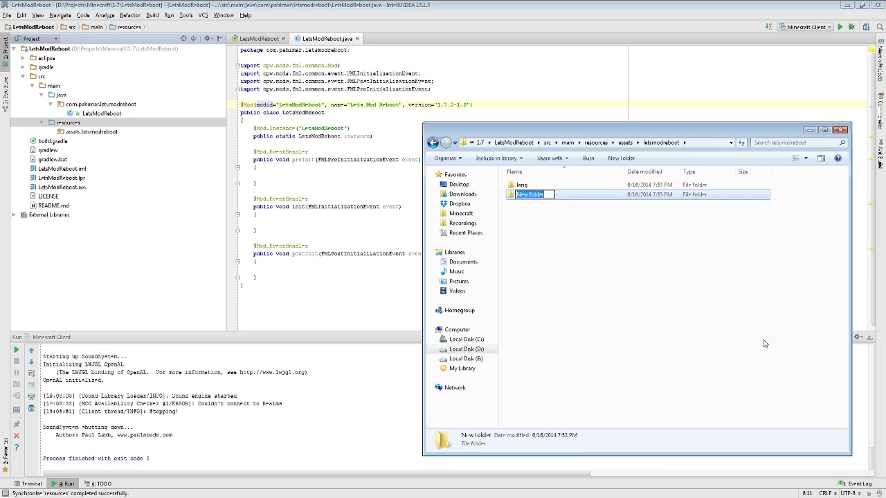
{"action": "type", "text": "sounds"}
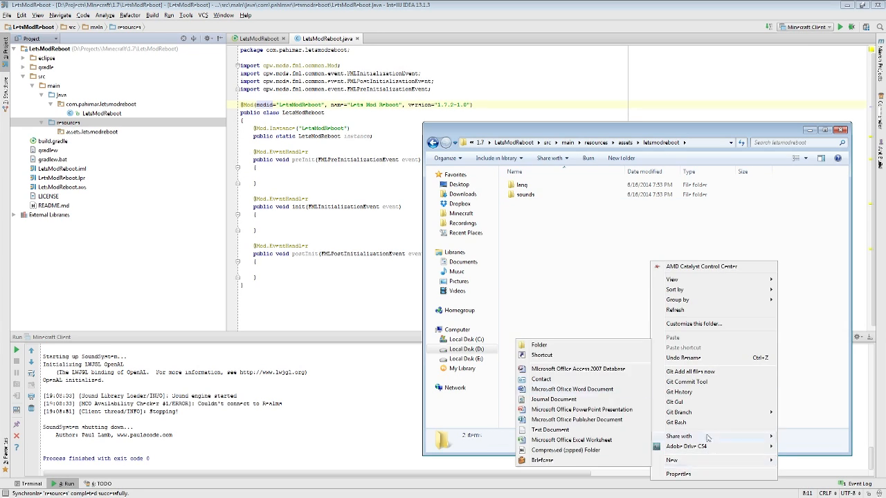
{"action": "left_click", "coordinate": [539, 344]}
{"action": "type", "text": "textures"}
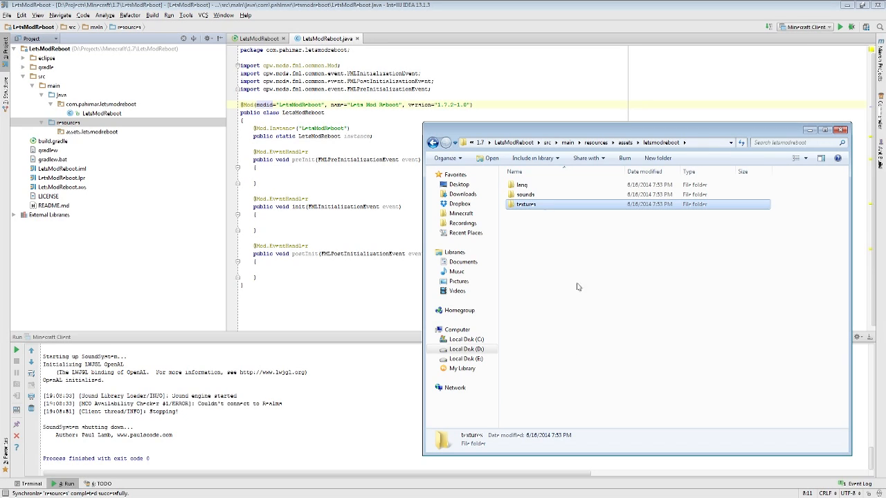
Check the empty lang folder, then move into the textures folder
{"action": "double_click", "coordinate": [521, 185]}
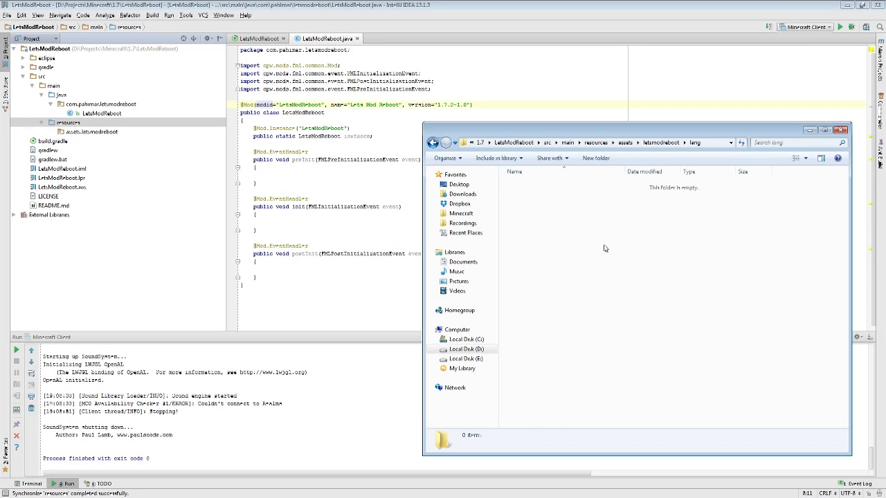
{"action": "mouse_move", "coordinate": [700, 268]}
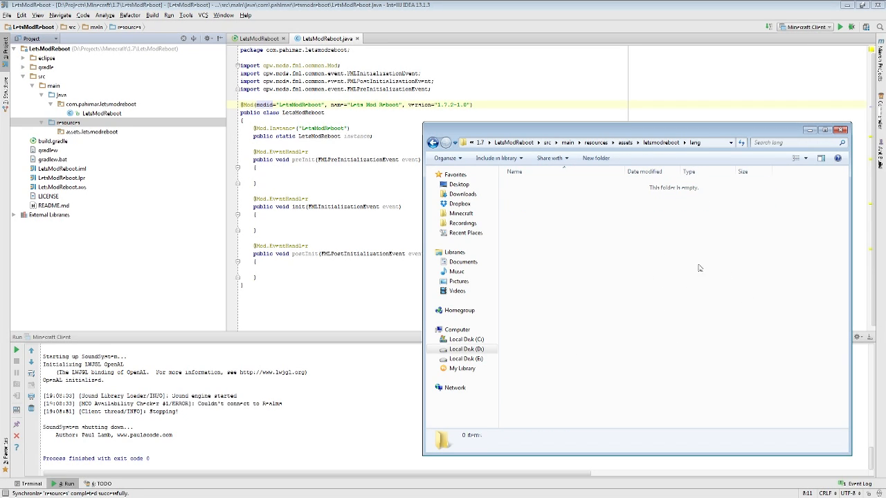
{"action": "mouse_move", "coordinate": [576, 315]}
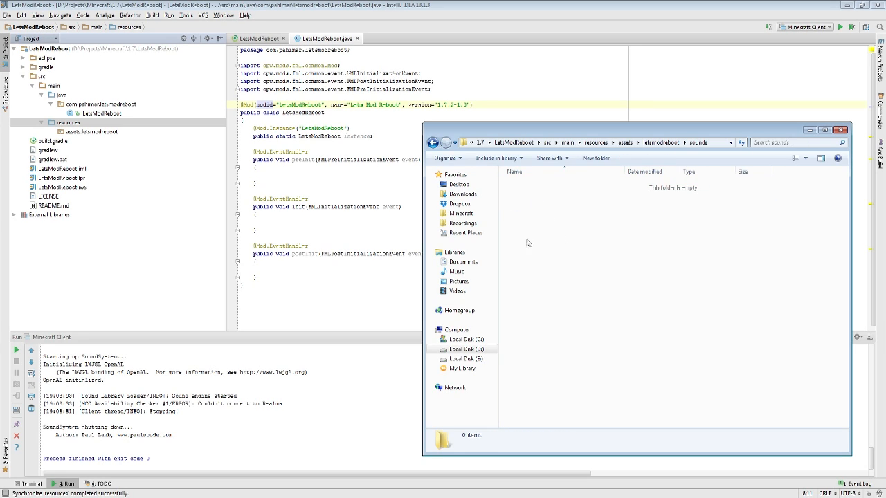
{"action": "mouse_move", "coordinate": [705, 393]}
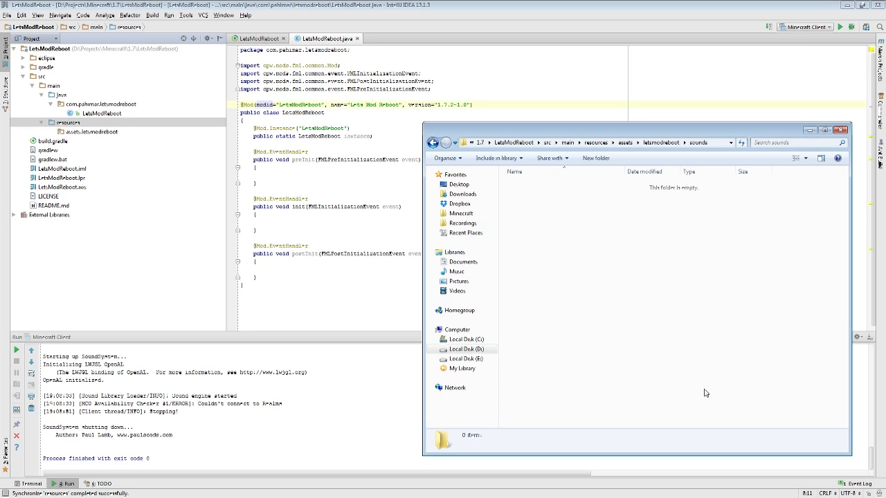
{"action": "left_click", "coordinate": [432, 141]}
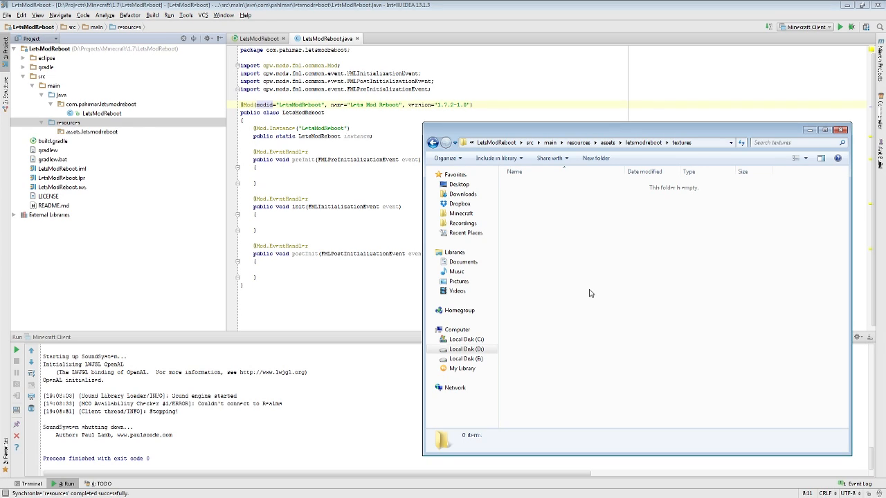
{"action": "mouse_move", "coordinate": [667, 263]}
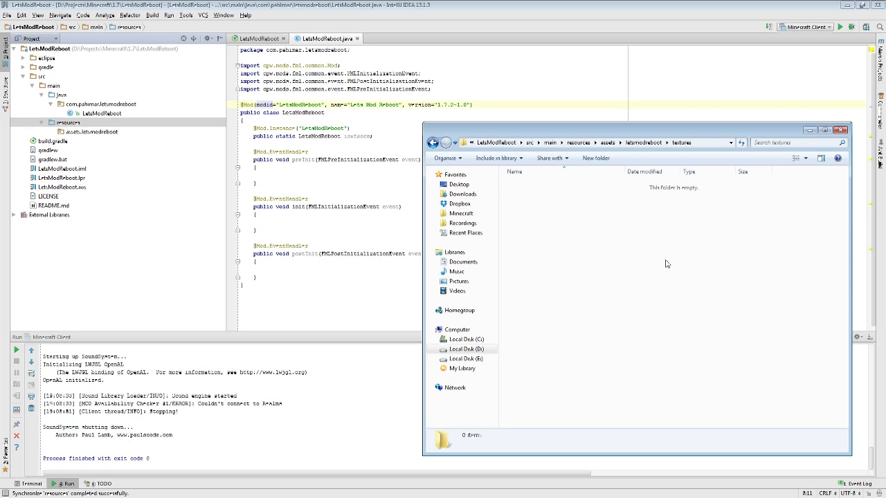
Create blocks and items folders inside textures
{"action": "right_click", "coordinate": [671, 262]}
{"action": "type", "text": "blocks"}
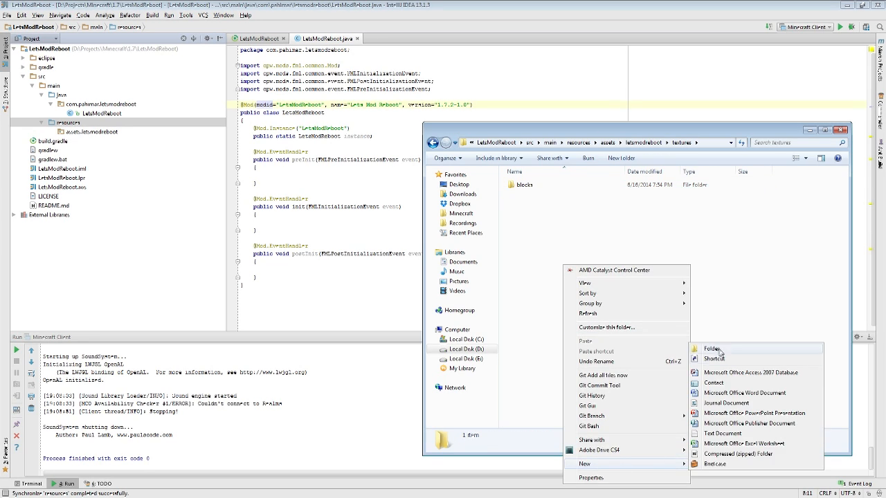
{"action": "left_click", "coordinate": [711, 349]}
{"action": "type", "text": "items"}
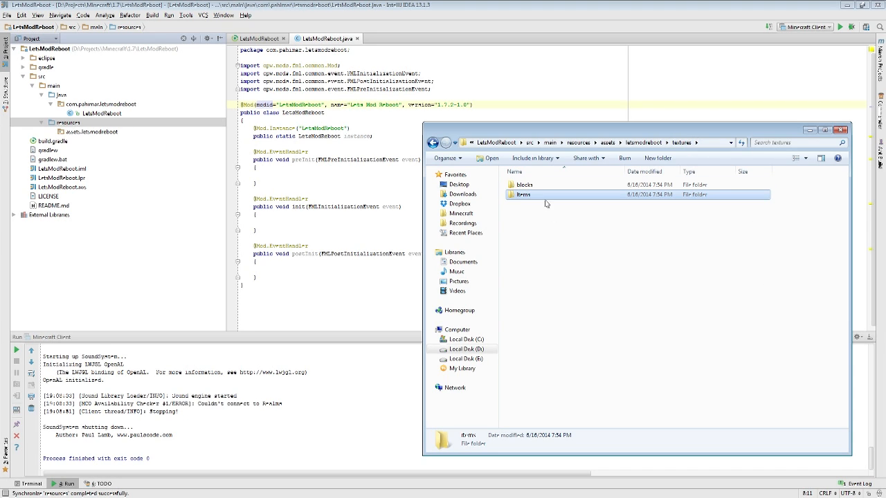
{"action": "left_click", "coordinate": [526, 184]}
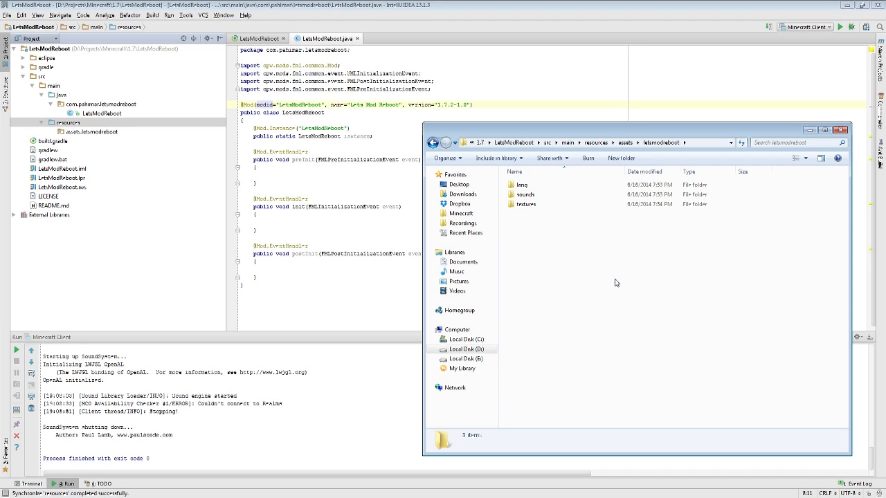
Add a models folder to letsmodreboot and a gui folder inside textures
{"action": "right_click", "coordinate": [616, 282]}
{"action": "type", "text": "models"}
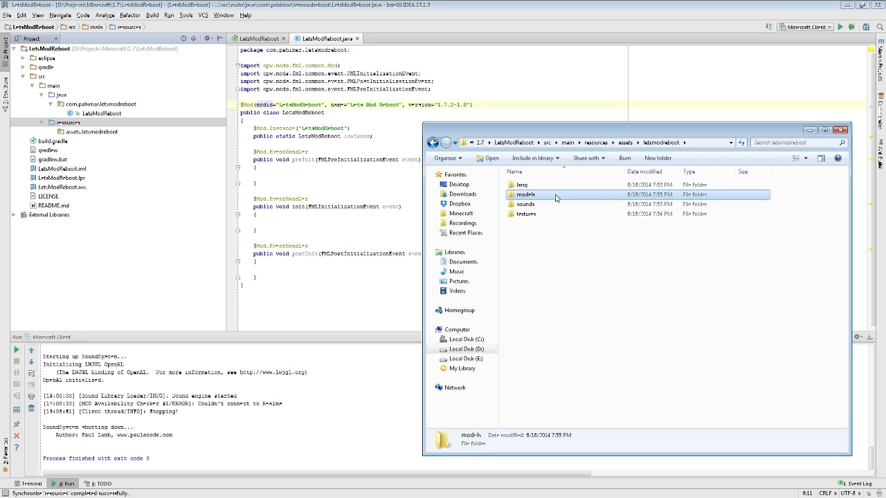
{"action": "left_click", "coordinate": [526, 261]}
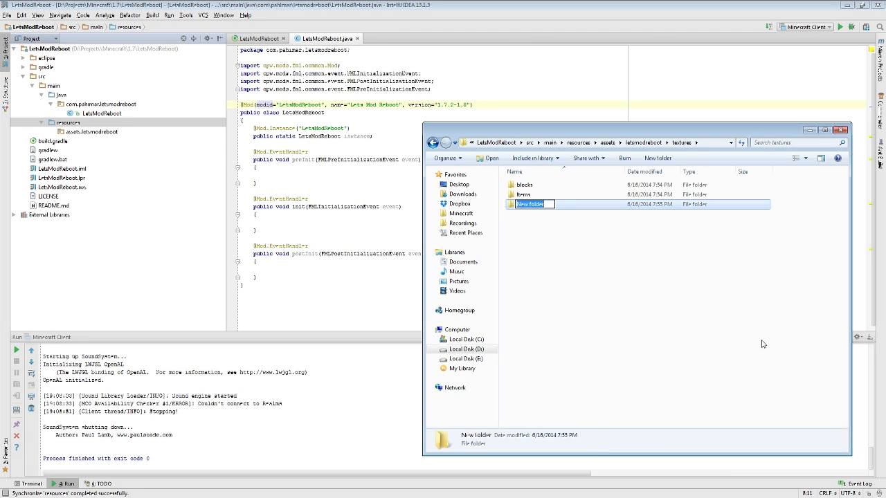
{"action": "type", "text": "gui"}
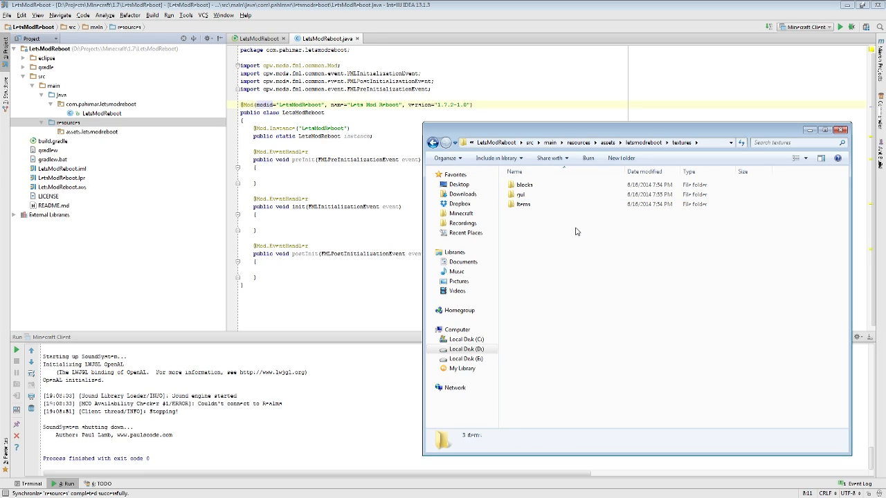
{"action": "left_click", "coordinate": [523, 194]}
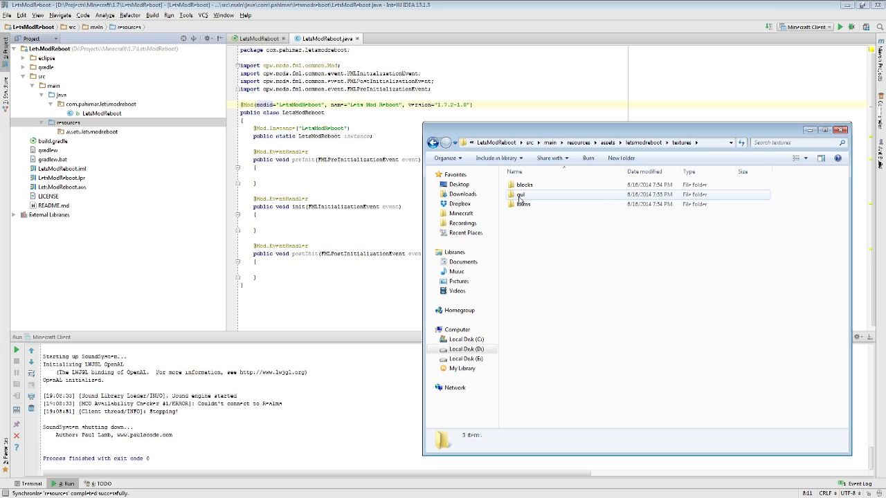
{"action": "mouse_move", "coordinate": [553, 201]}
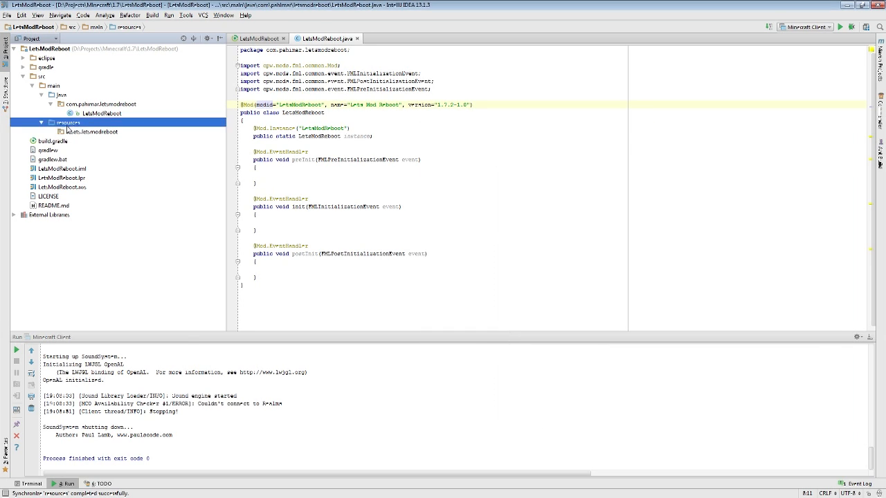
Synchronize the resources folder and expand textures to show its new subfolders
{"action": "right_click", "coordinate": [66, 122]}
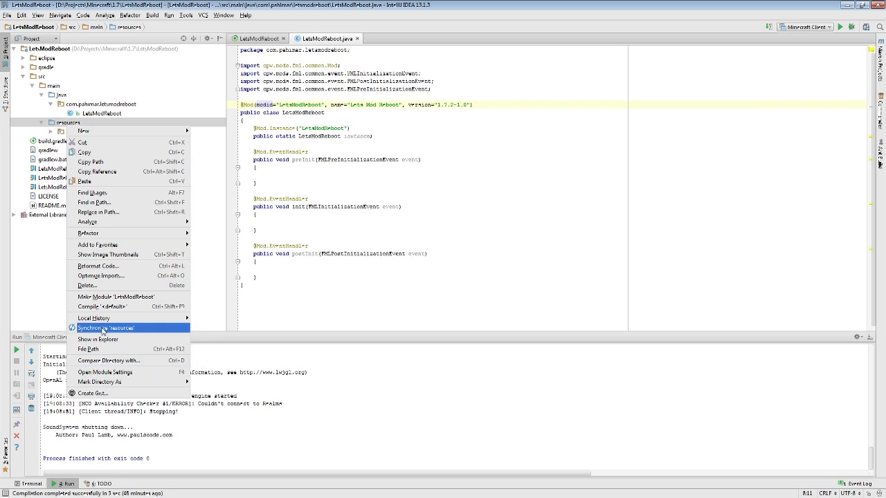
{"action": "left_click", "coordinate": [105, 327]}
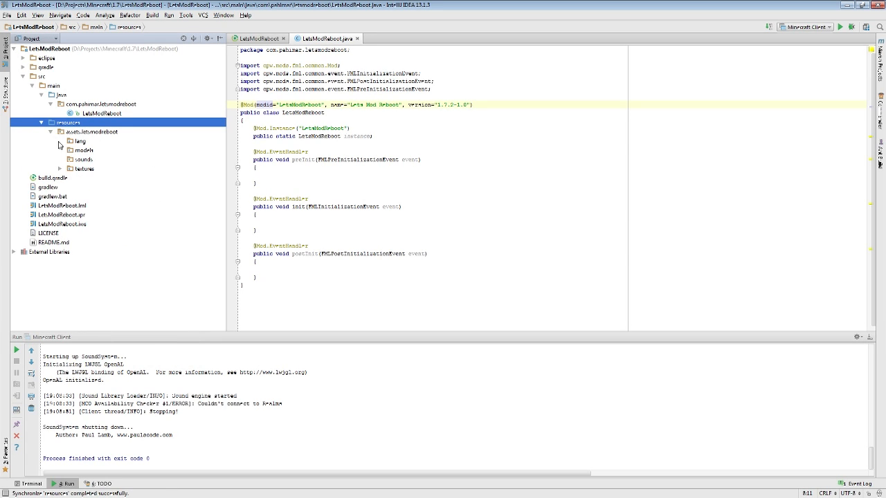
{"action": "left_click", "coordinate": [61, 169]}
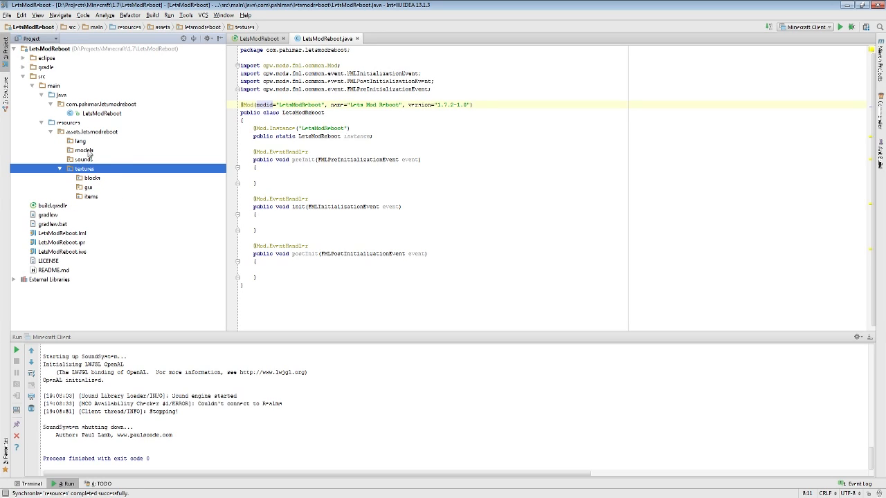
{"action": "left_click", "coordinate": [90, 197]}
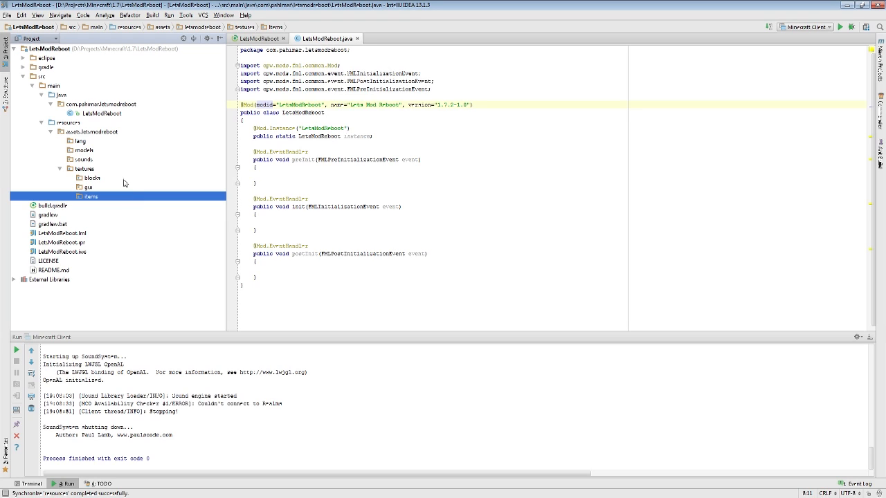
Check the lang, models, sounds, textures and gui folders, then collapse the assets tree
{"action": "left_click", "coordinate": [80, 141]}
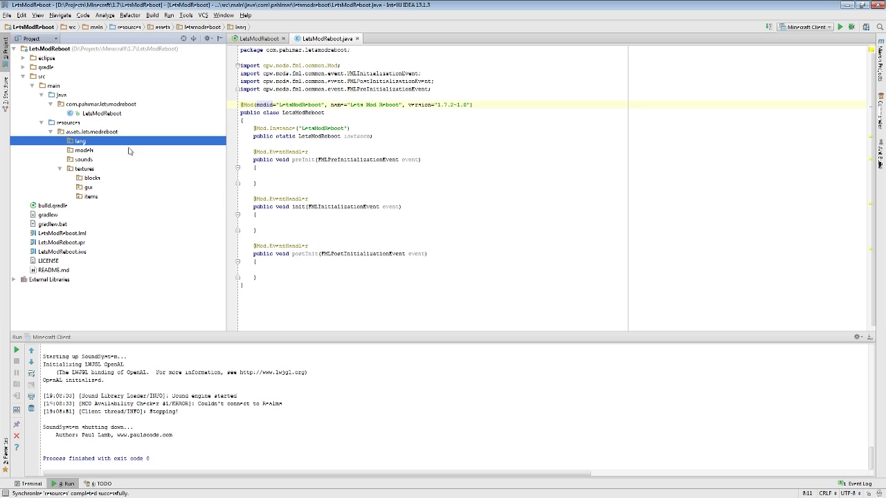
{"action": "left_click", "coordinate": [85, 149]}
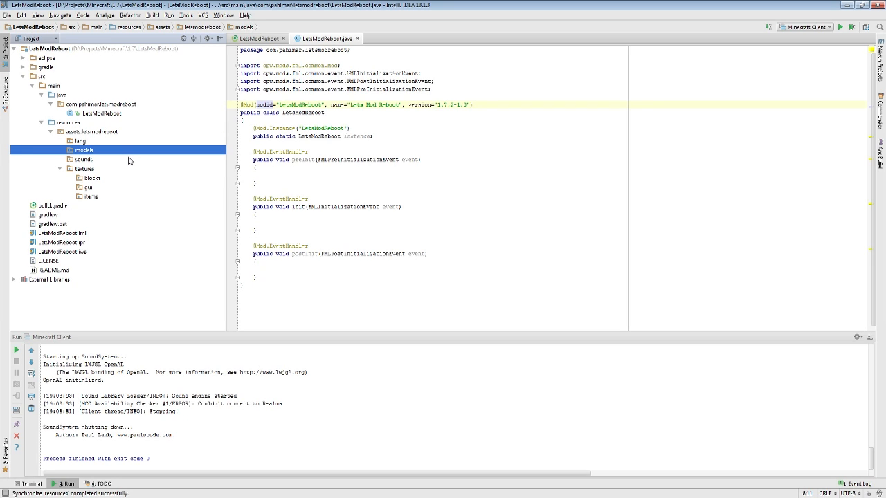
{"action": "left_click", "coordinate": [83, 159]}
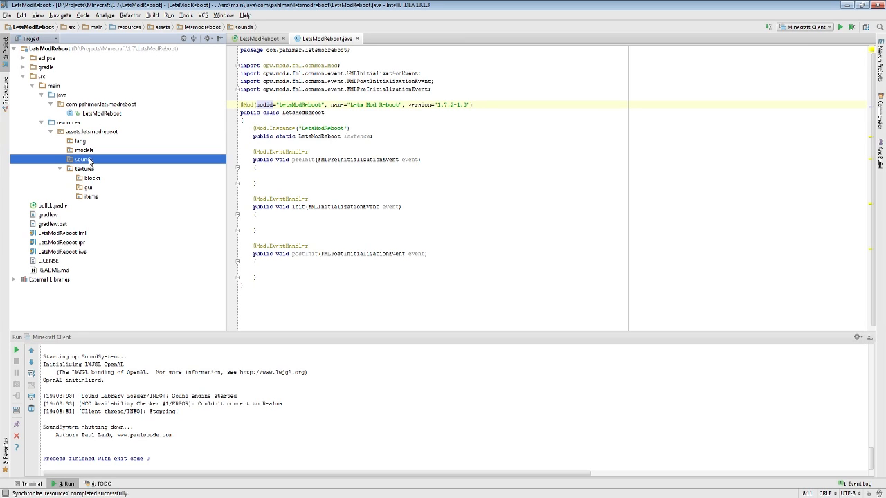
{"action": "left_click", "coordinate": [84, 168]}
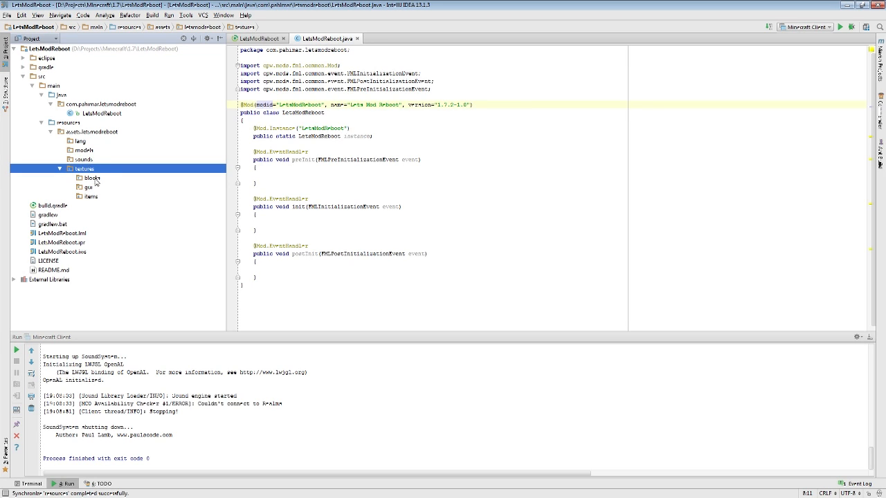
{"action": "left_click", "coordinate": [92, 197]}
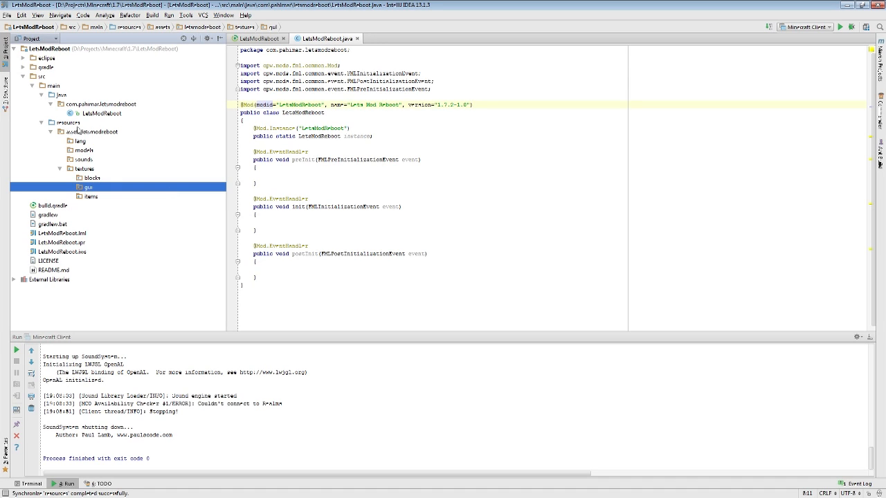
{"action": "left_click", "coordinate": [50, 132]}
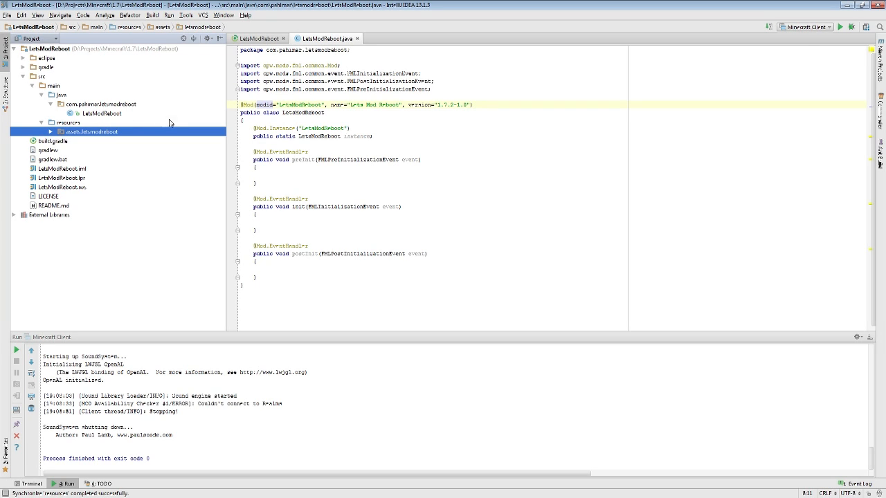
Run the Minecraft Client configuration until the title screen appears
{"action": "left_click", "coordinate": [67, 122]}
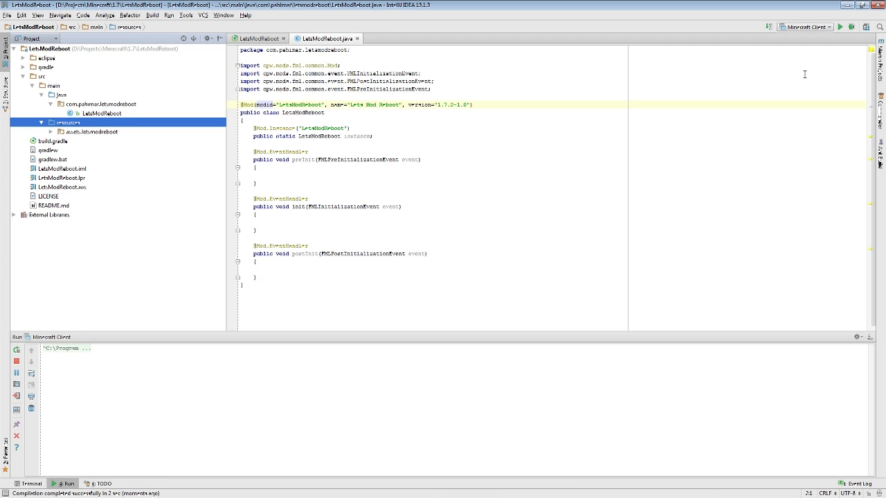
{"action": "left_click", "coordinate": [840, 26]}
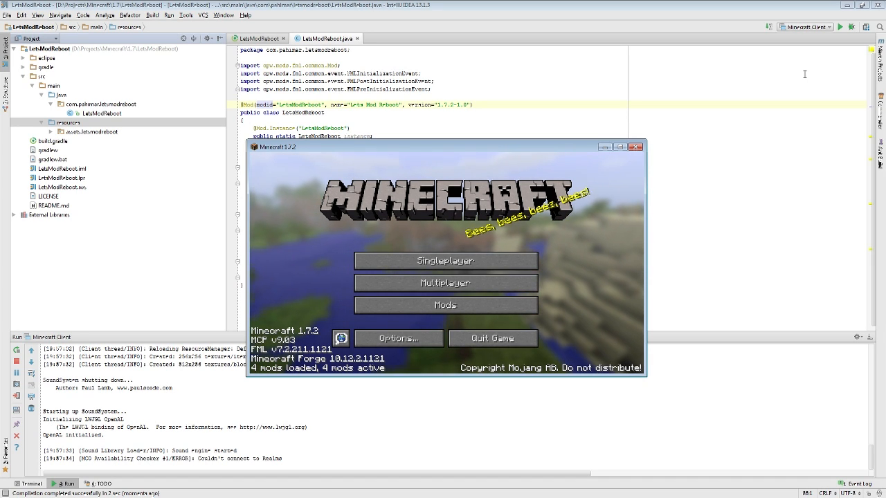
Review the Minecraft Coder Pack, Forge Mod Loader and Minecraft Forge entries in the Mods screen
{"action": "left_click", "coordinate": [399, 337]}
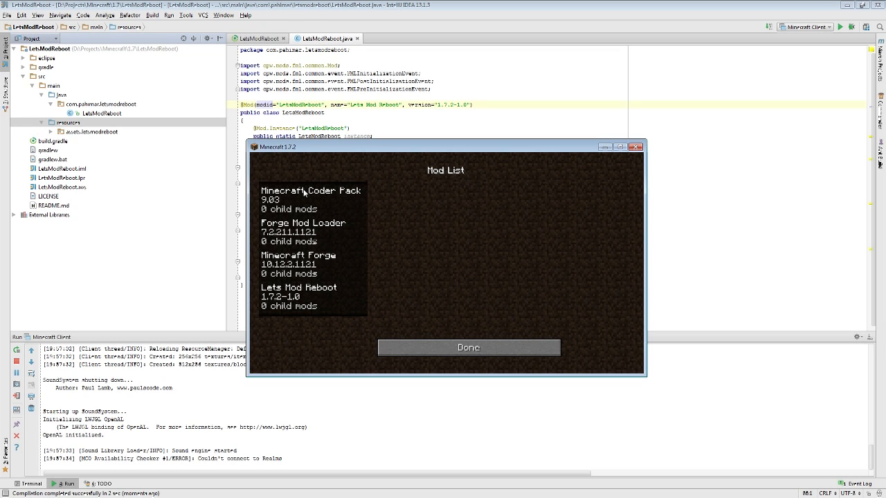
{"action": "left_click", "coordinate": [310, 199]}
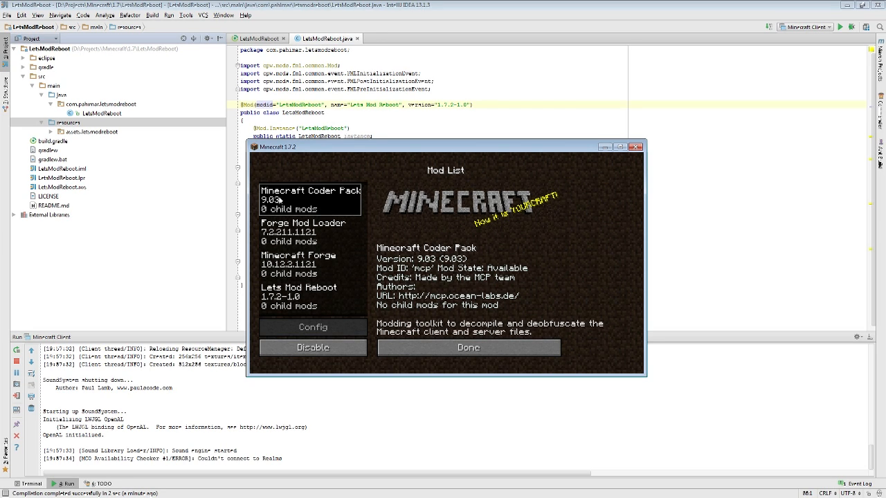
{"action": "mouse_move", "coordinate": [357, 203]}
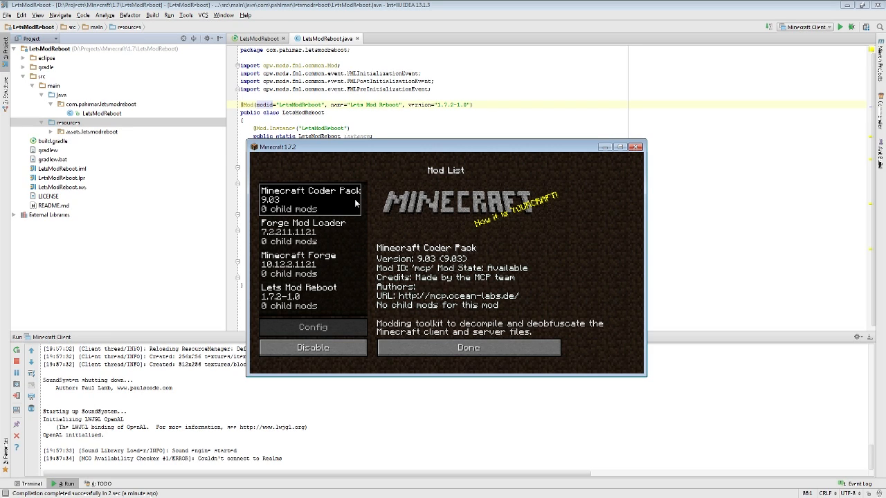
{"action": "mouse_move", "coordinate": [368, 202]}
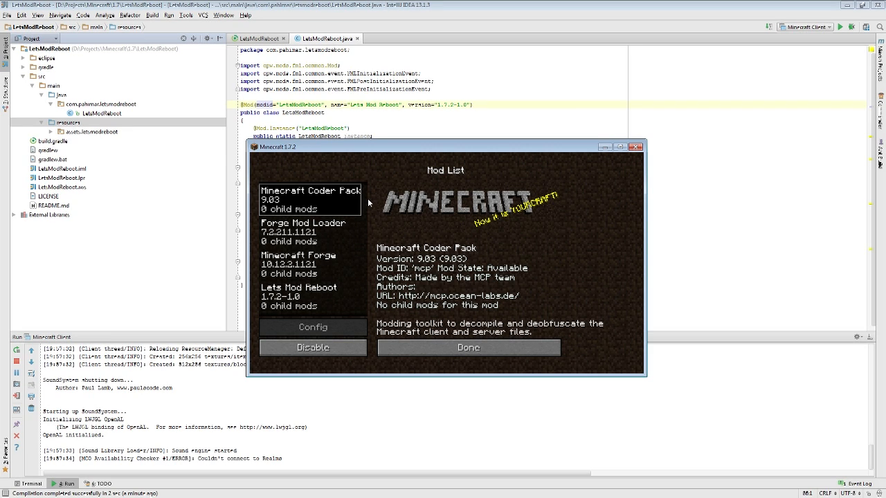
{"action": "mouse_move", "coordinate": [331, 238]}
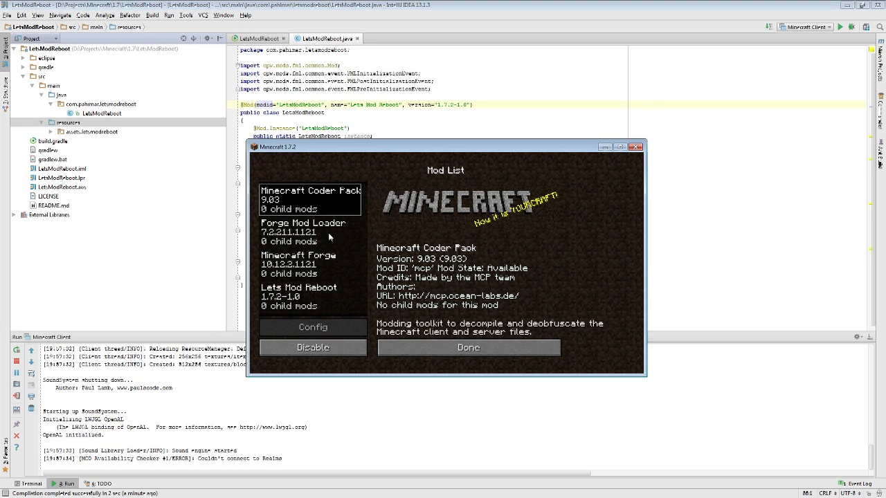
{"action": "left_click", "coordinate": [310, 233]}
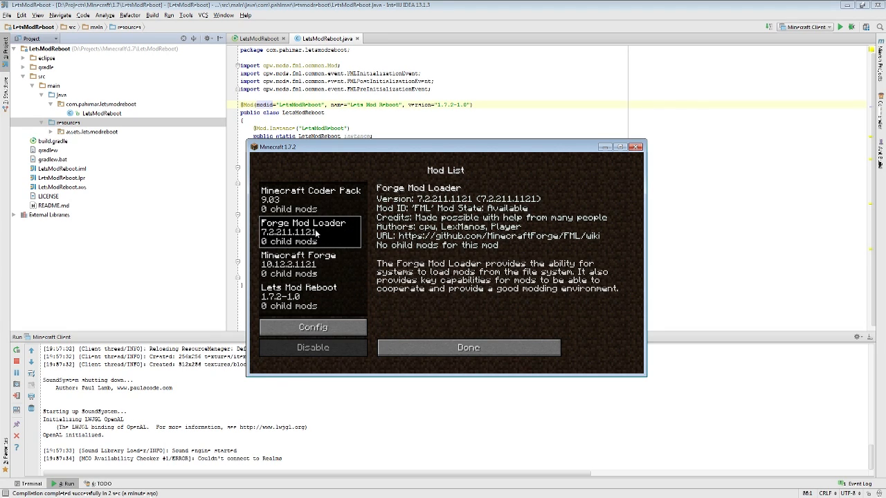
{"action": "left_click", "coordinate": [310, 263]}
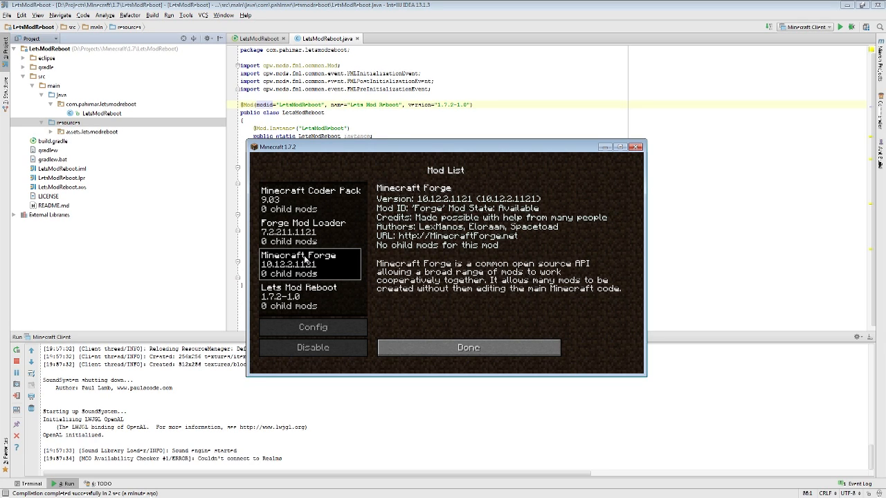
{"action": "left_click", "coordinate": [310, 199]}
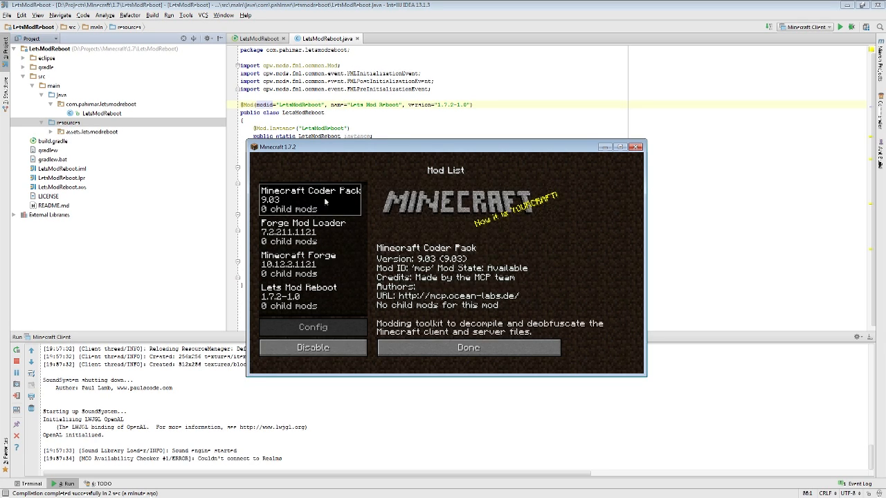
{"action": "mouse_move", "coordinate": [481, 206]}
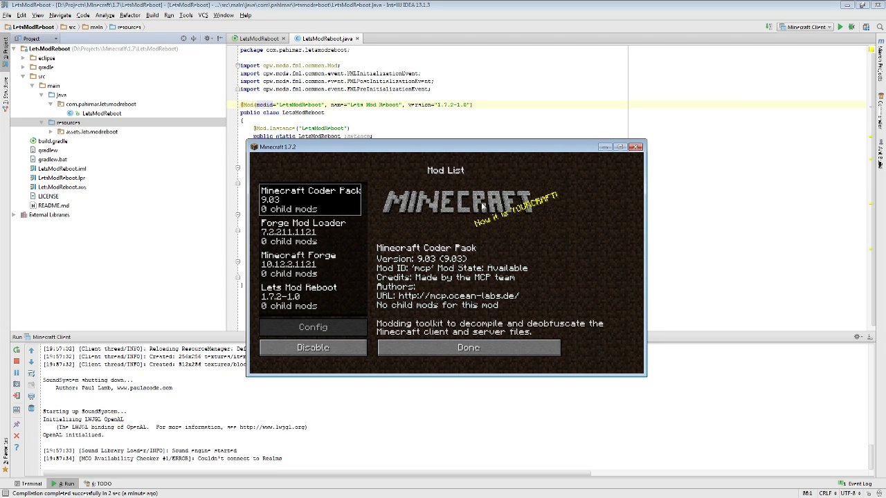
{"action": "mouse_move", "coordinate": [400, 269]}
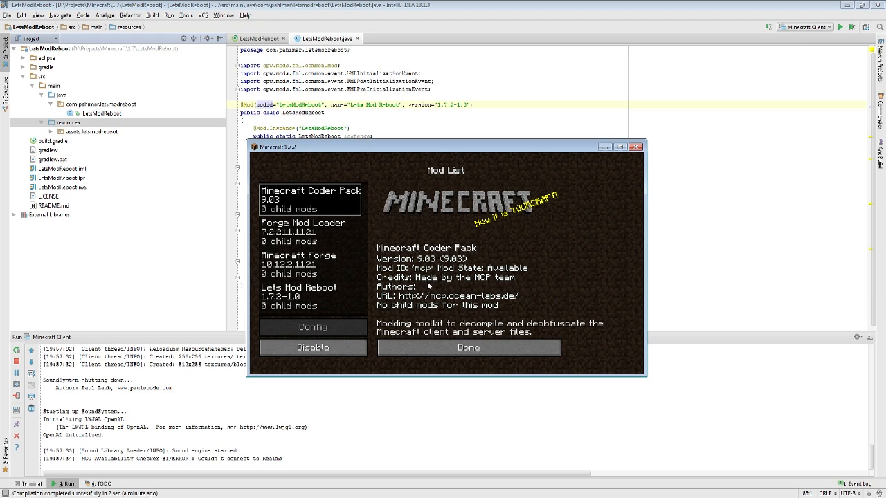
{"action": "mouse_move", "coordinate": [491, 284]}
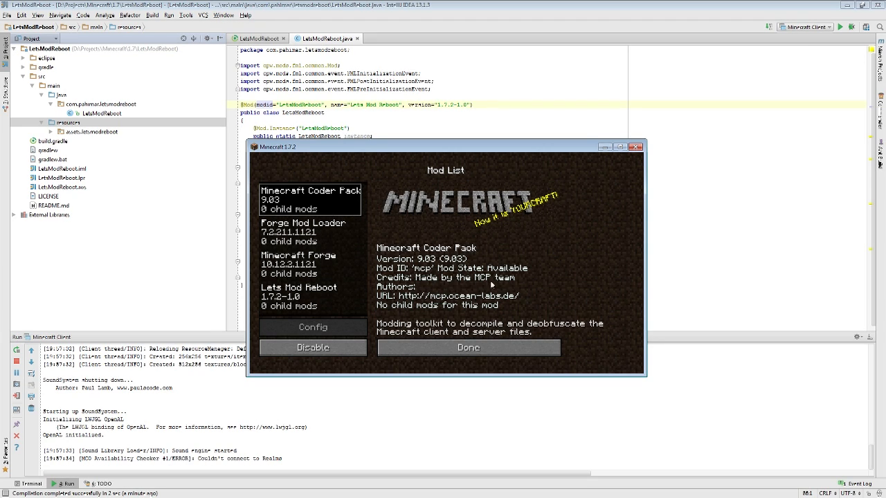
{"action": "mouse_move", "coordinate": [416, 315]}
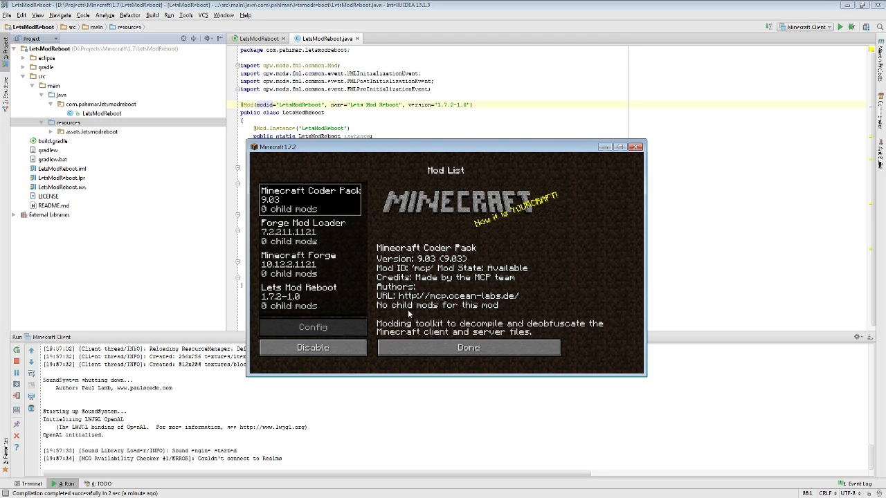
{"action": "mouse_move", "coordinate": [398, 324]}
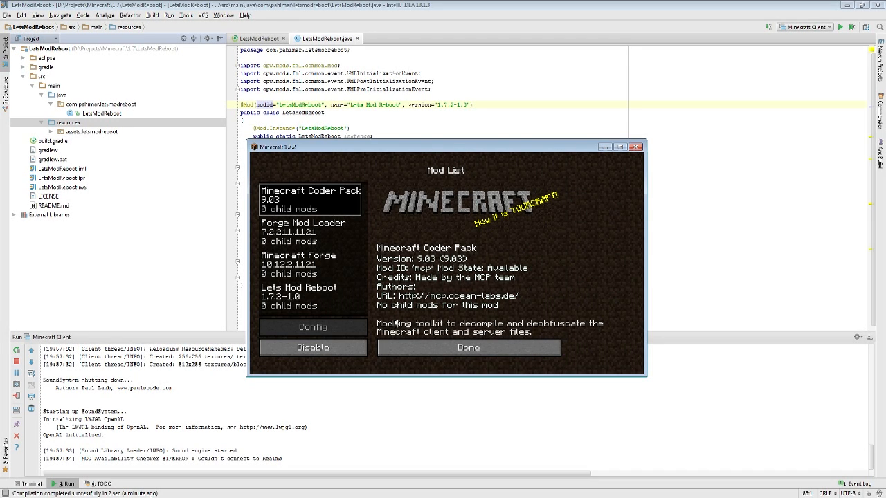
Select Lets Mod Reboot and compare its missing info with the Forge entries' details
{"action": "left_click", "coordinate": [310, 296]}
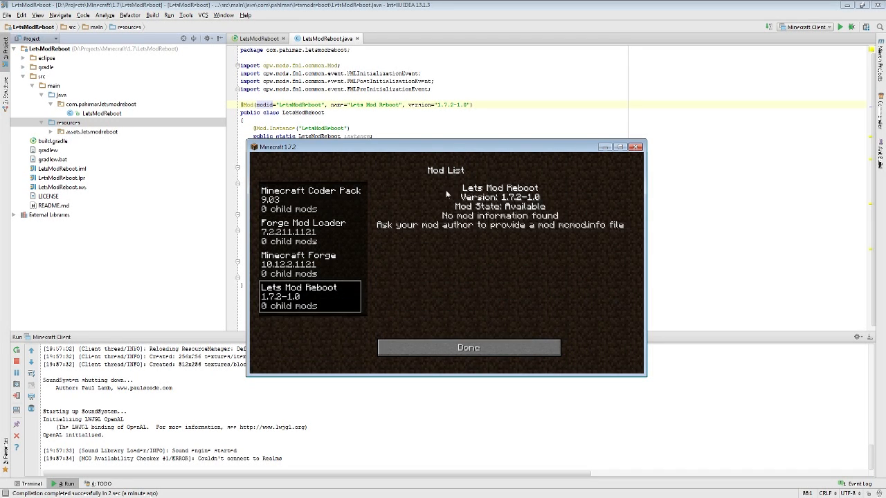
{"action": "left_click", "coordinate": [303, 233]}
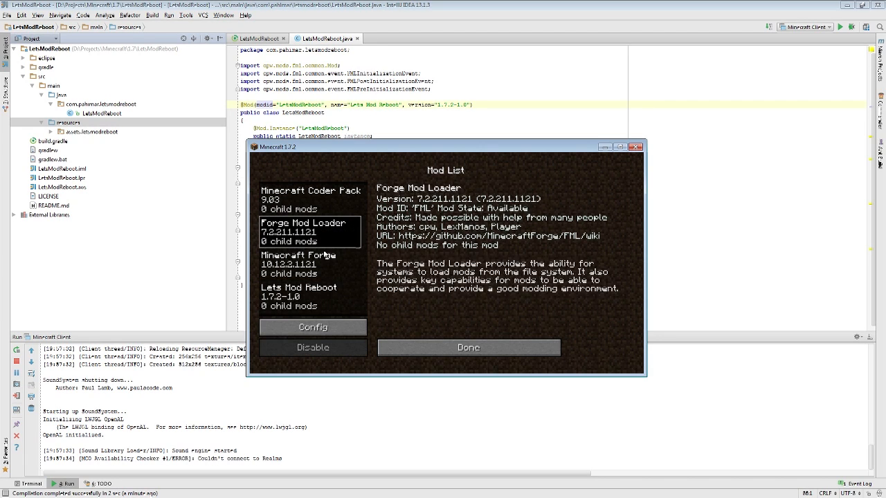
{"action": "left_click", "coordinate": [310, 263]}
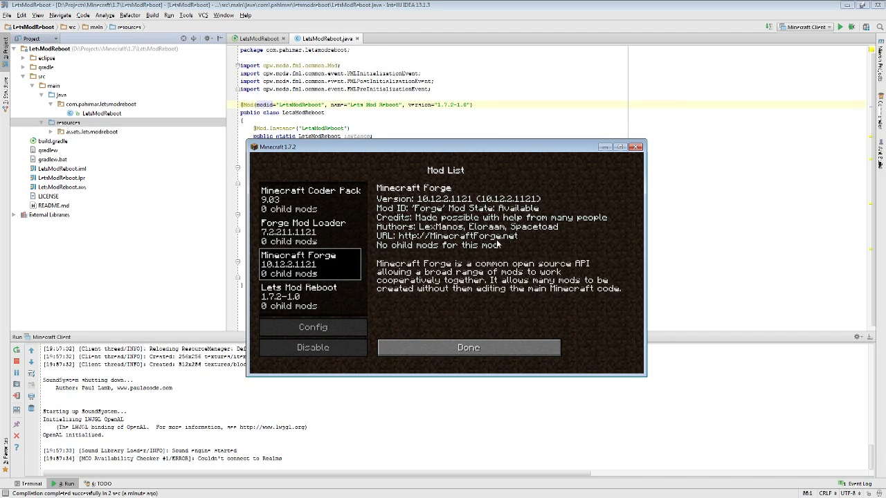
{"action": "mouse_move", "coordinate": [299, 306]}
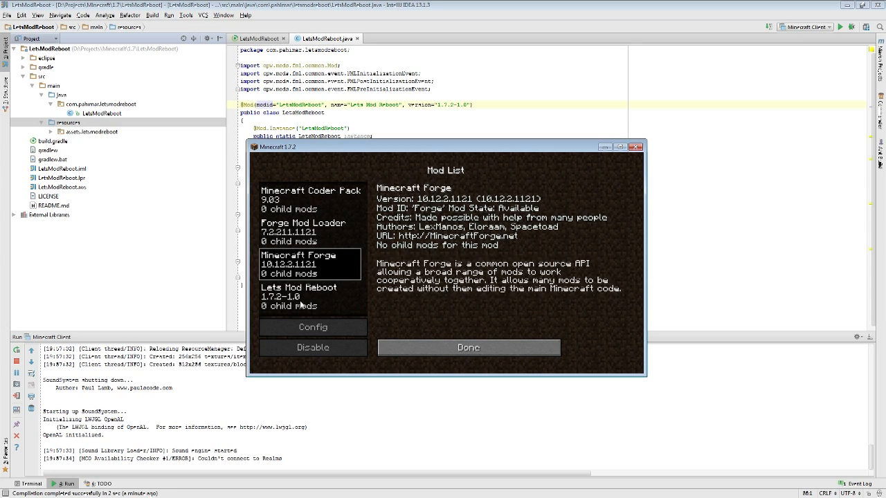
{"action": "left_click", "coordinate": [299, 296]}
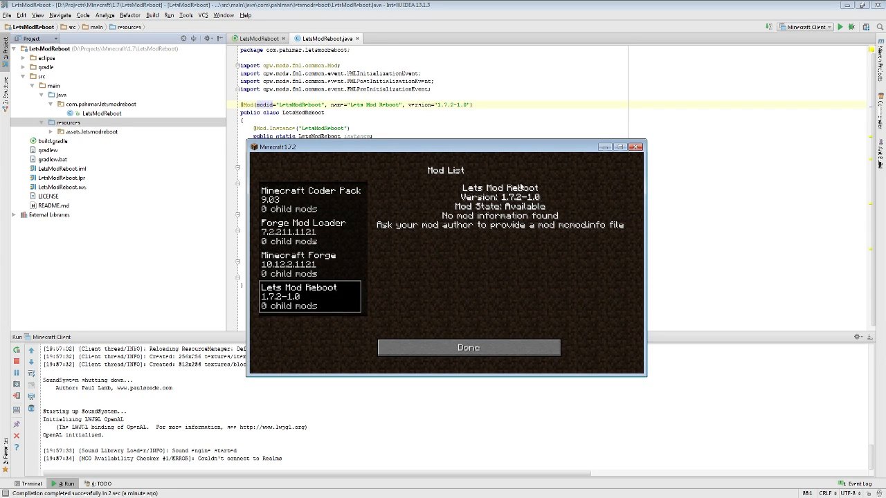
{"action": "mouse_move", "coordinate": [463, 230]}
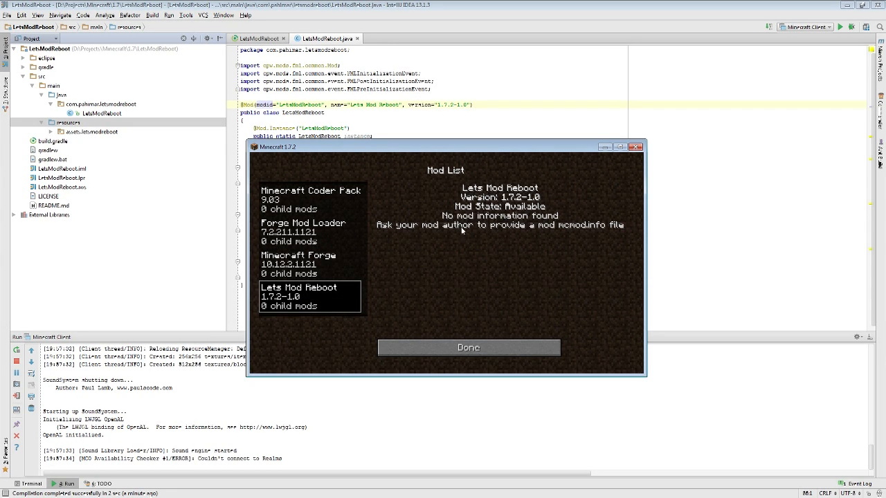
{"action": "mouse_move", "coordinate": [616, 228]}
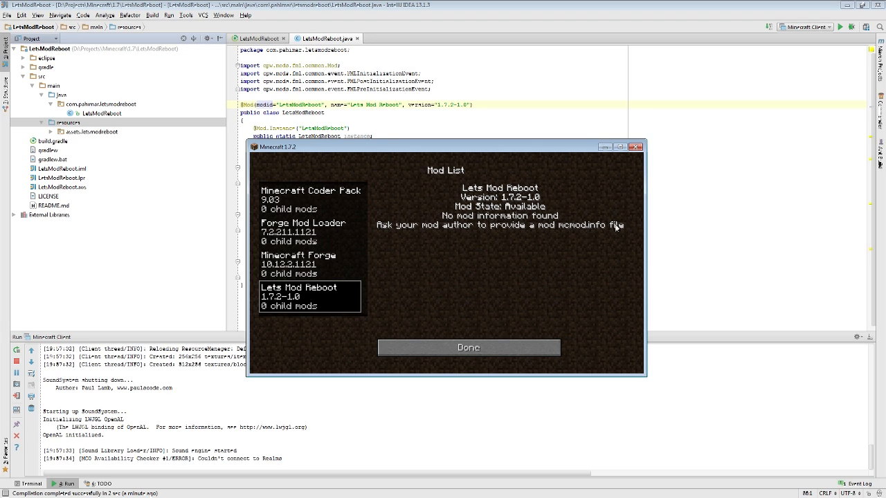
{"action": "mouse_move", "coordinate": [625, 232]}
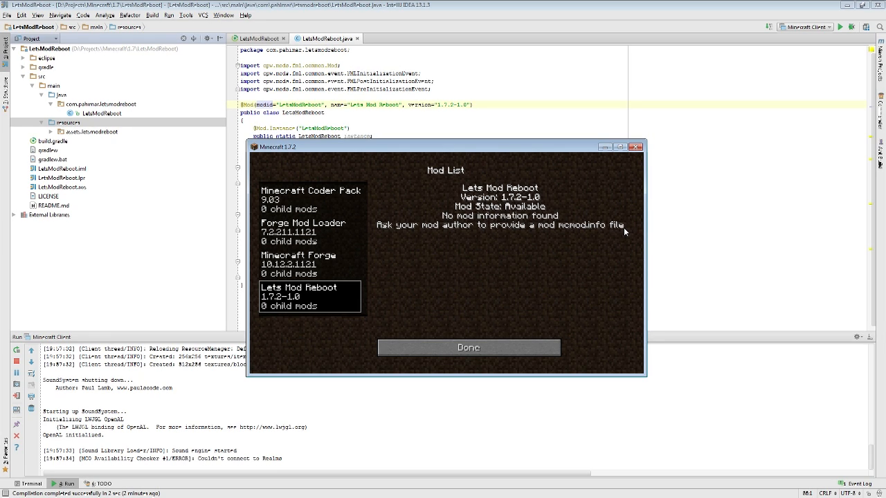
{"action": "mouse_move", "coordinate": [620, 238]}
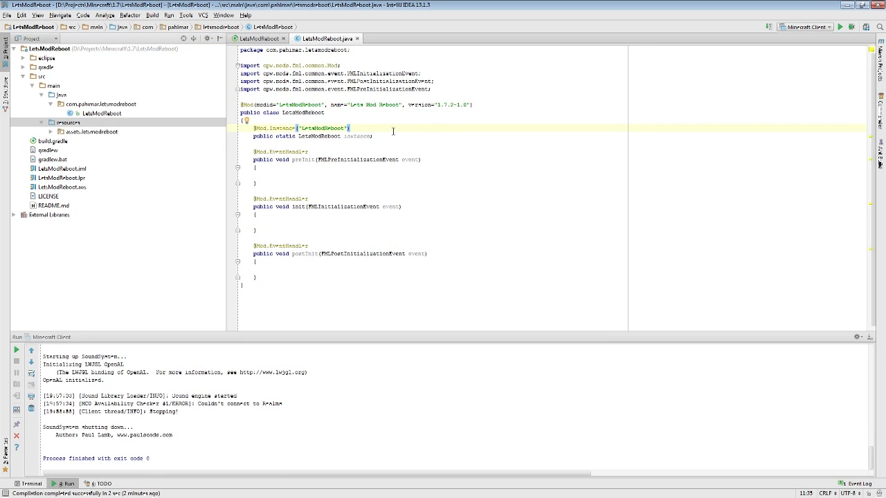
{"action": "mouse_move", "coordinate": [33, 158]}
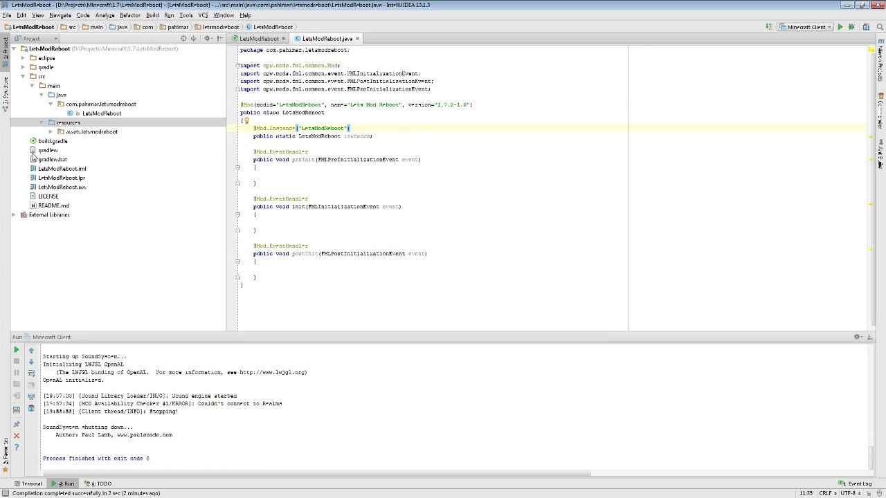
{"action": "mouse_move", "coordinate": [45, 151]}
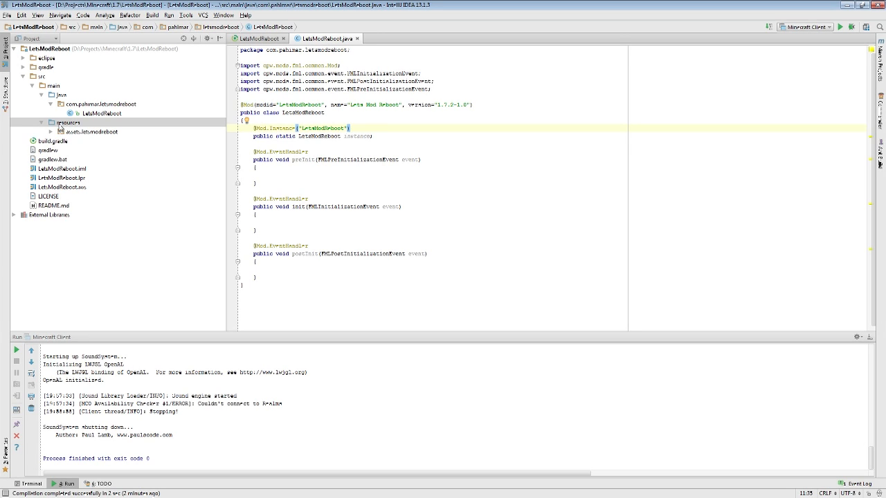
Create a new mcmod.info file under resources and paste in the empty template fields
{"action": "right_click", "coordinate": [66, 121]}
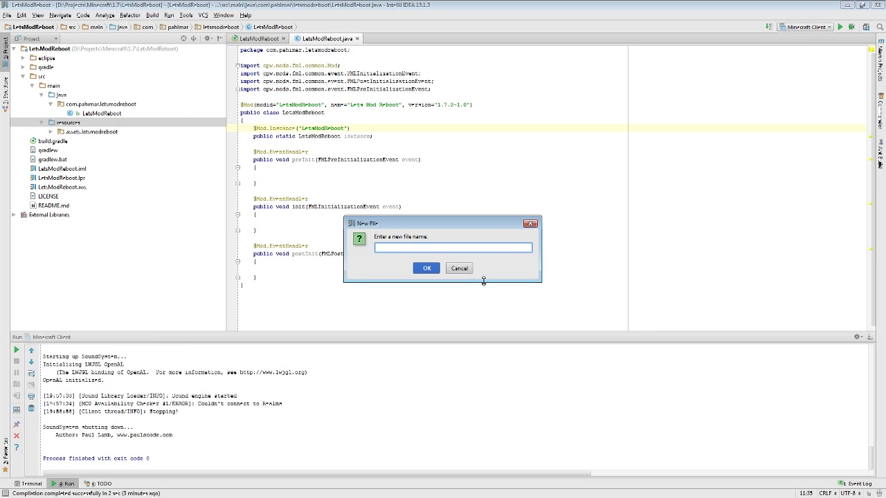
{"action": "type", "text": "mcmod.in"}
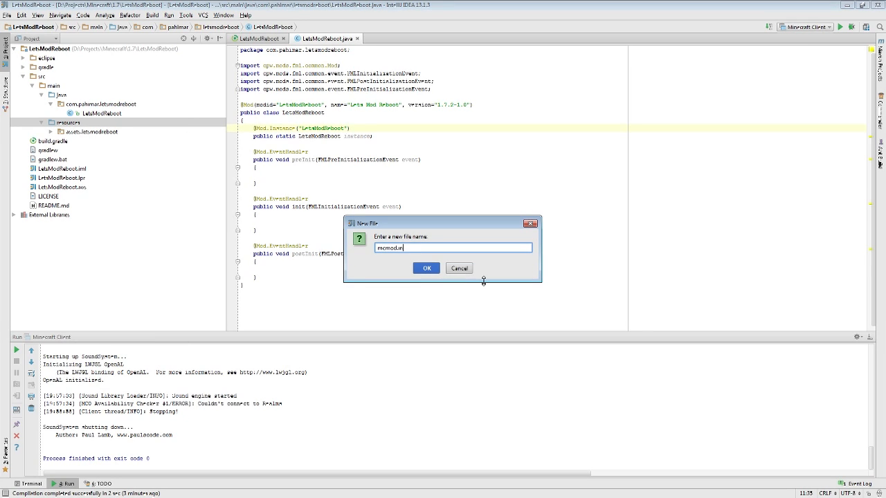
{"action": "left_click", "coordinate": [426, 269]}
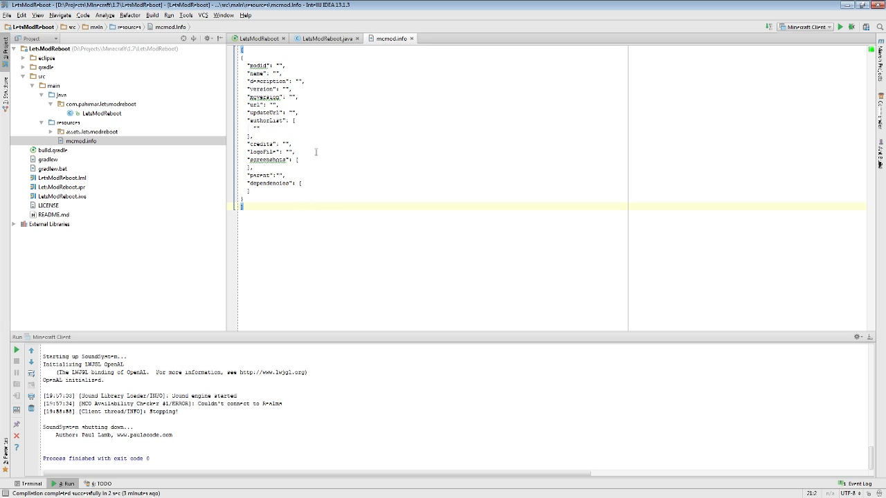
Fill in modid LetsModReboot and name "Lets Mod Reboot"
{"action": "left_click", "coordinate": [326, 65]}
{"action": "type", "text": "Lets"}
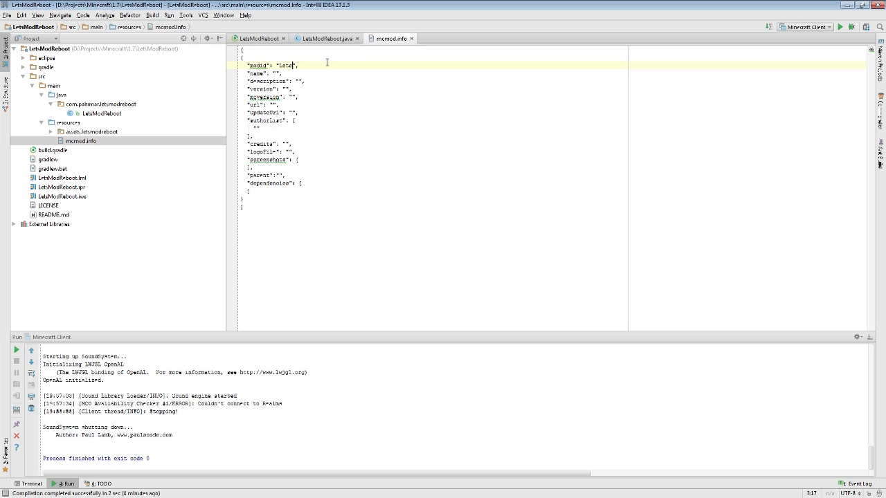
{"action": "type", "text": "ModReboot"}
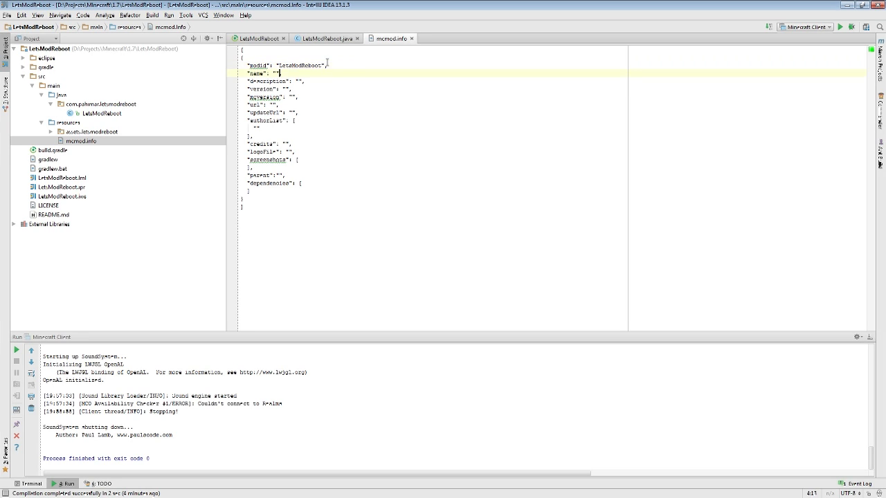
{"action": "type", "text": "Lets Mod Reboot"}
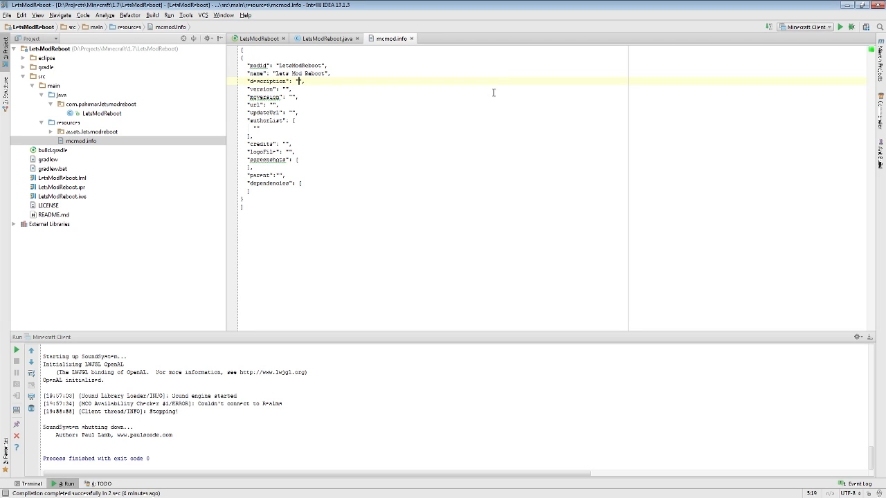
Write the Pahimar's Let's Mod Reboot series description, with version 1.0 and mcversion 1.7.2
{"action": "type", "text": "Pahimar's Let"}
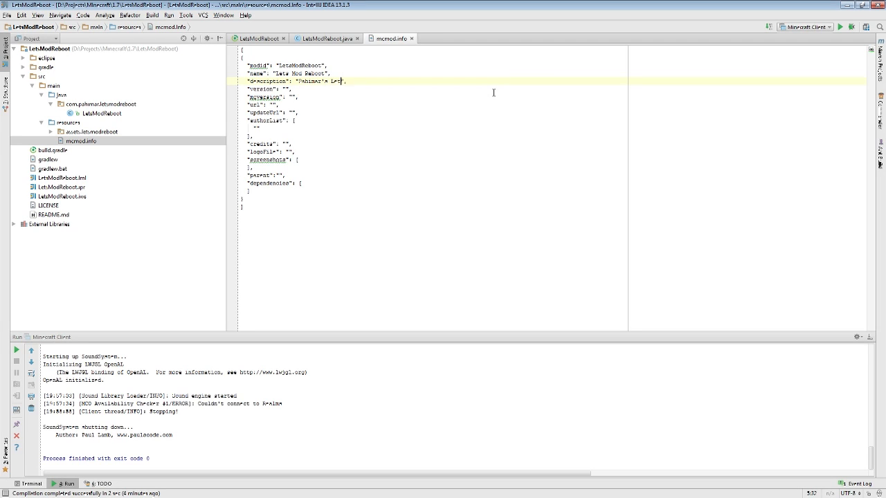
{"action": "type", "text": "Mod Reb"}
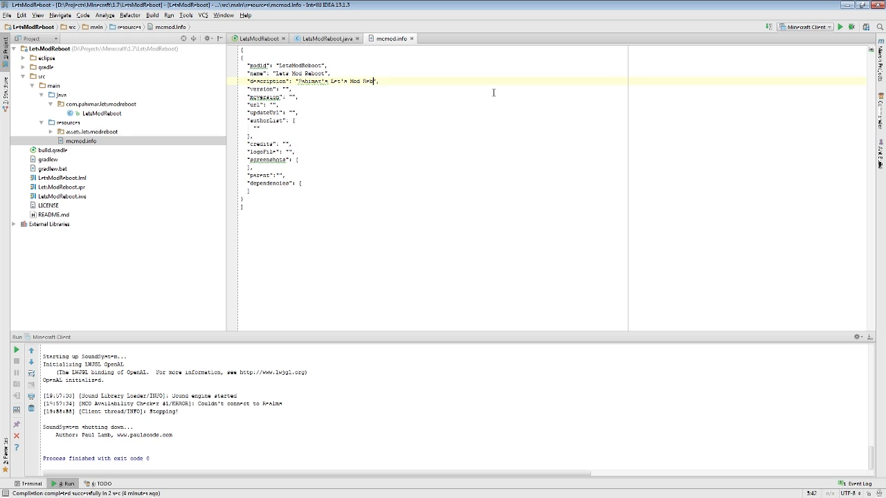
{"action": "type", "text": "series"}
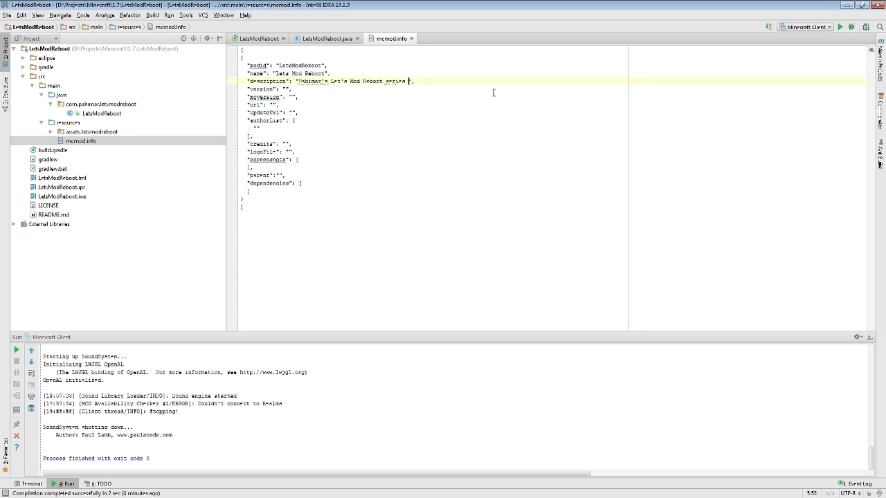
{"action": "type", "text": "1"}
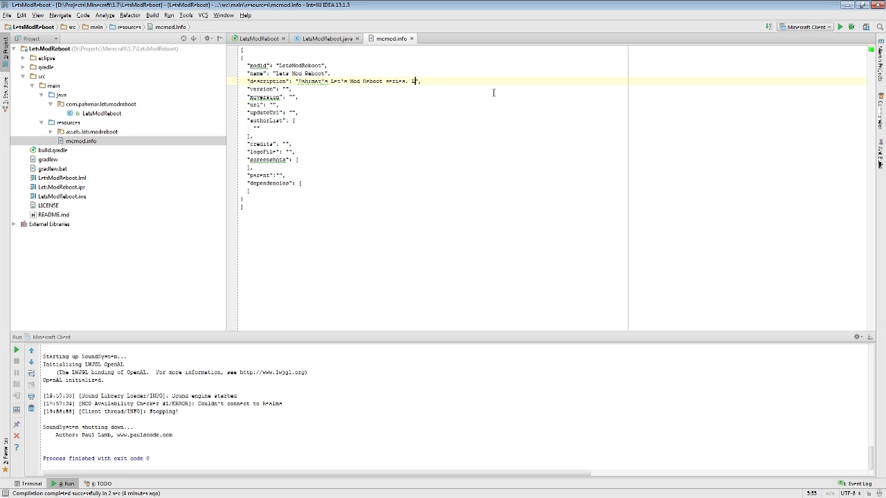
{"action": "type", "text": "Read the sourc"}
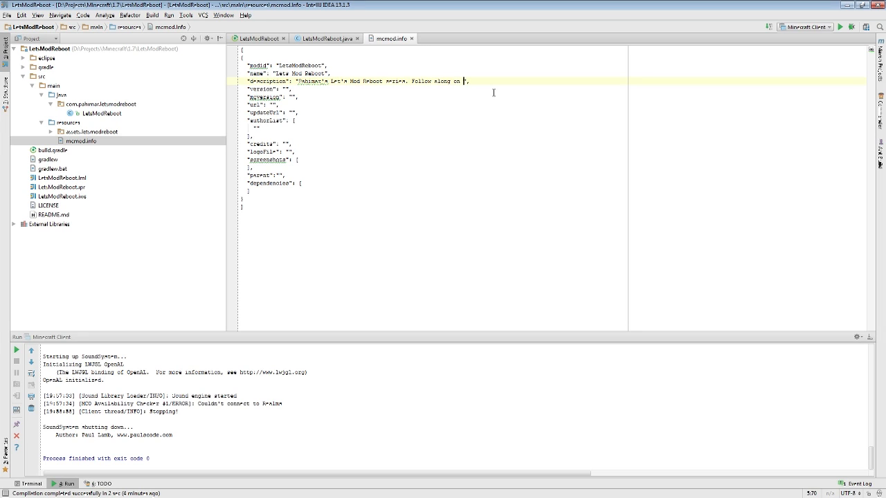
{"action": "type", "text": "YouTube!"}
{"action": "left_click", "coordinate": [274, 97]}
{"action": "type", "text": "1.7.2"}
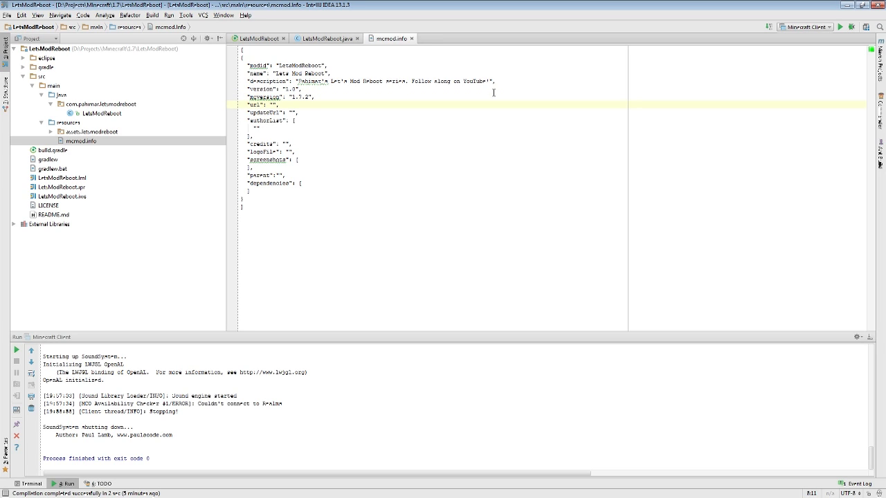
Add the author to authorList and set credits to "To all my Patrons, I love you!"
{"action": "left_click", "coordinate": [274, 112]}
{"action": "type", "text": "pahimar"}
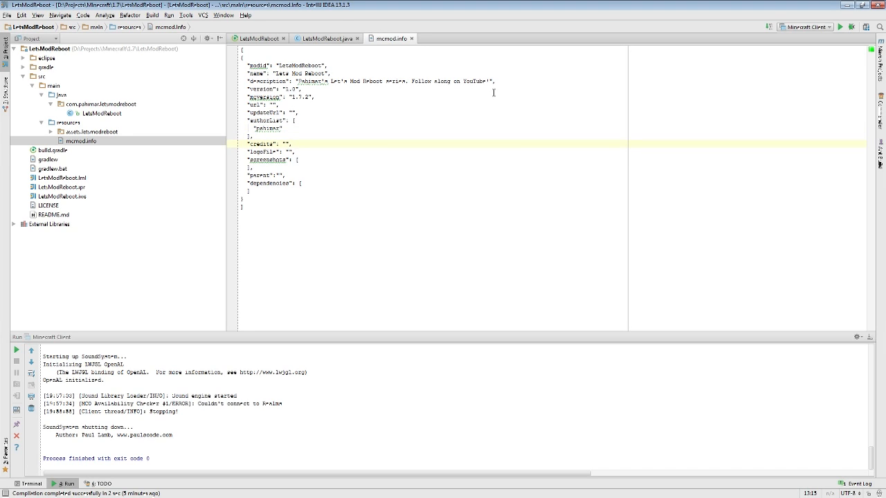
{"action": "type", "text": "To all my p"}
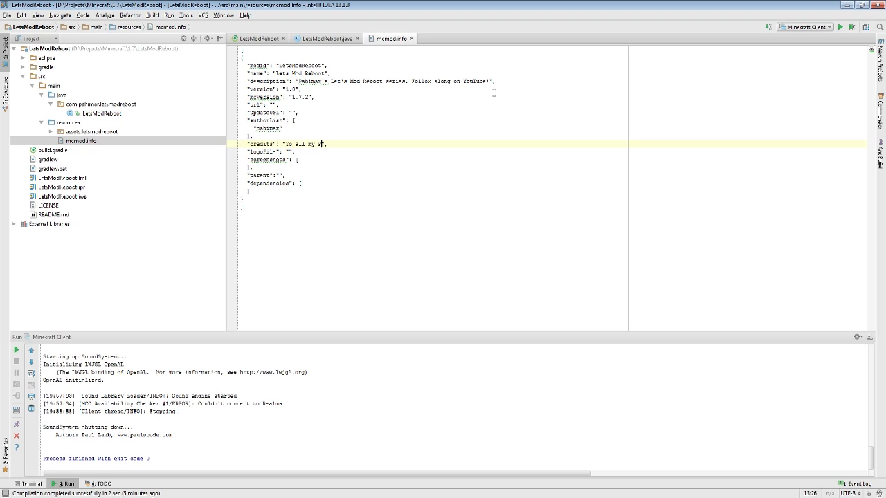
{"action": "type", "text": "atrons, I love you"}
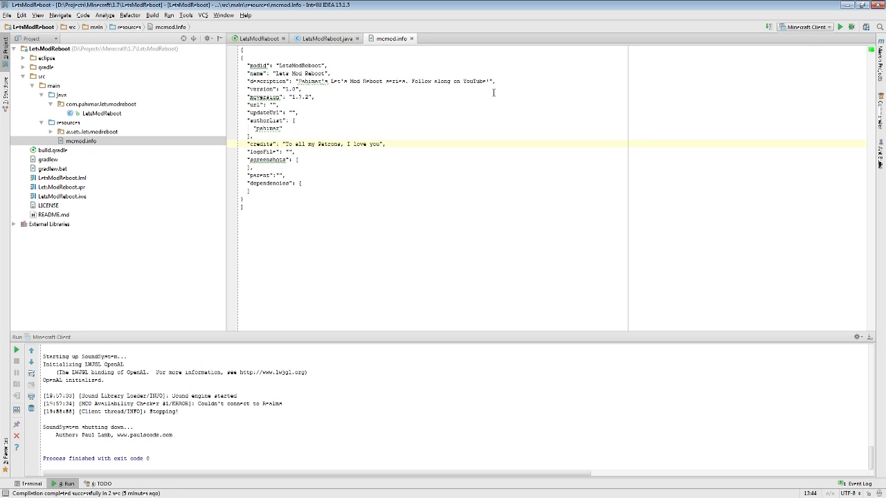
{"action": "left_click", "coordinate": [291, 151]}
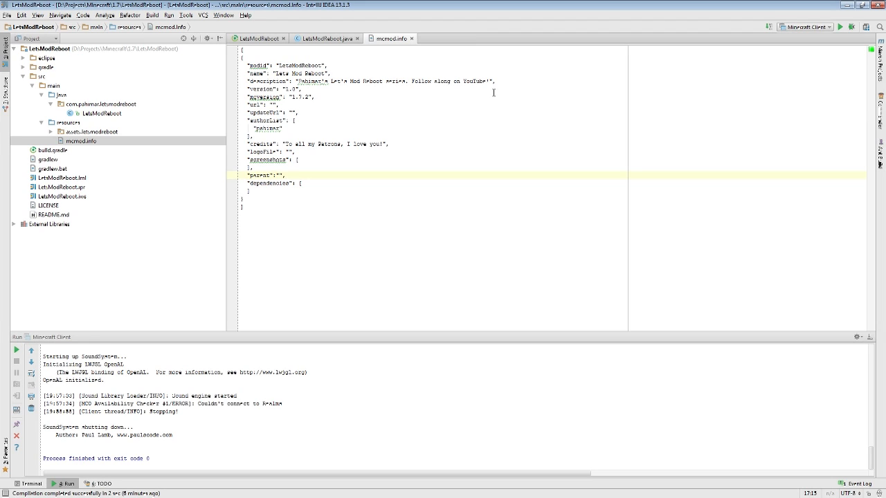
Run the Minecraft Client configuration to test the updated mod info
{"action": "left_click", "coordinate": [279, 175]}
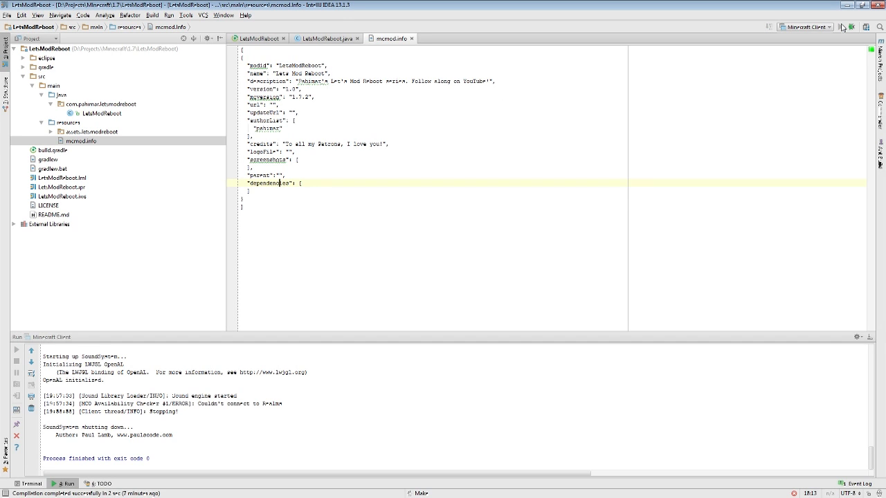
{"action": "left_click", "coordinate": [841, 27]}
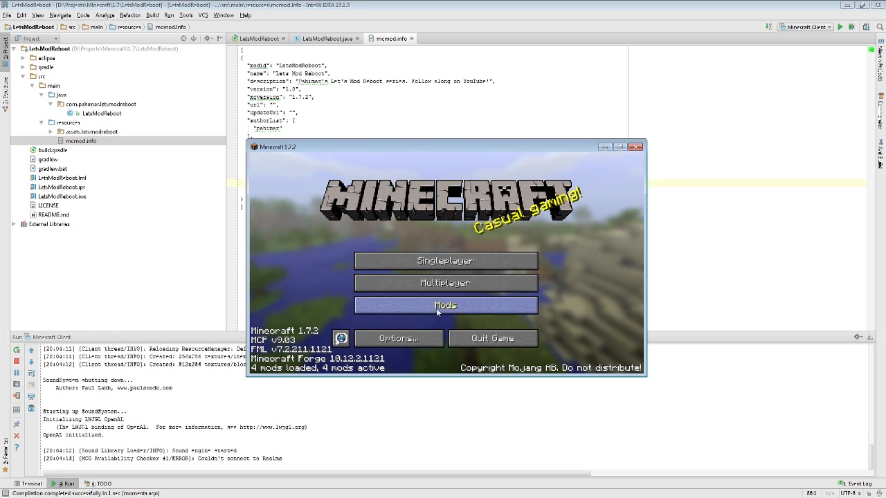
Check Lets Mod Reboot's new version, credits and description in the Mod List
{"action": "left_click", "coordinate": [445, 306]}
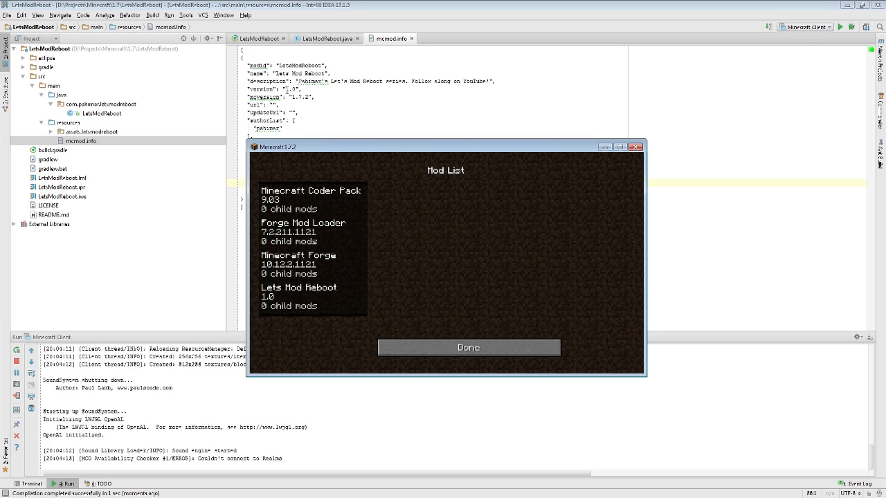
{"action": "left_click", "coordinate": [299, 297]}
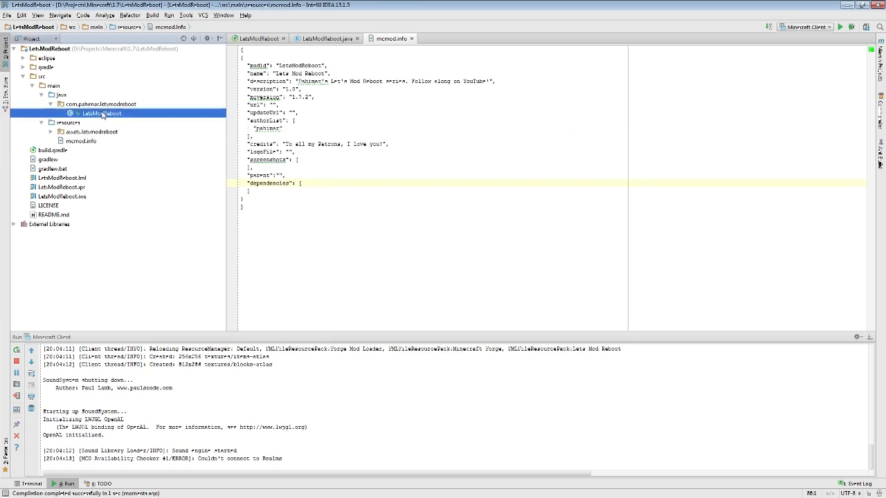
{"action": "left_click", "coordinate": [327, 38]}
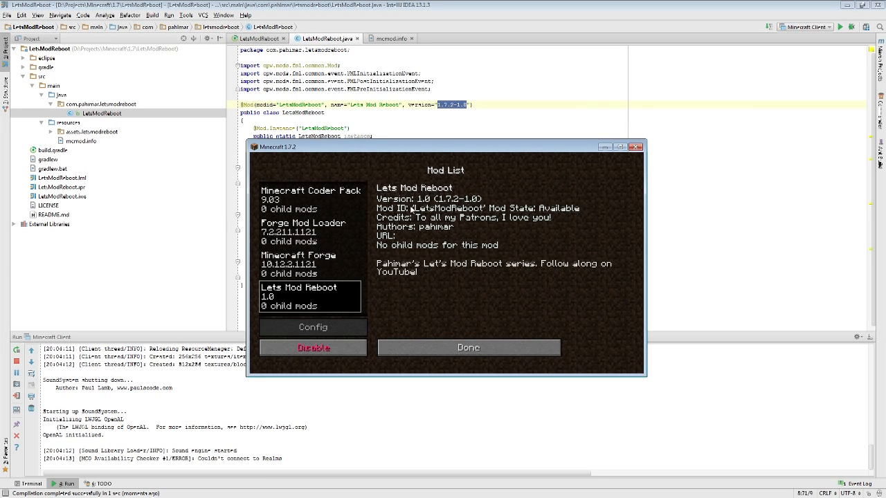
{"action": "mouse_move", "coordinate": [451, 230]}
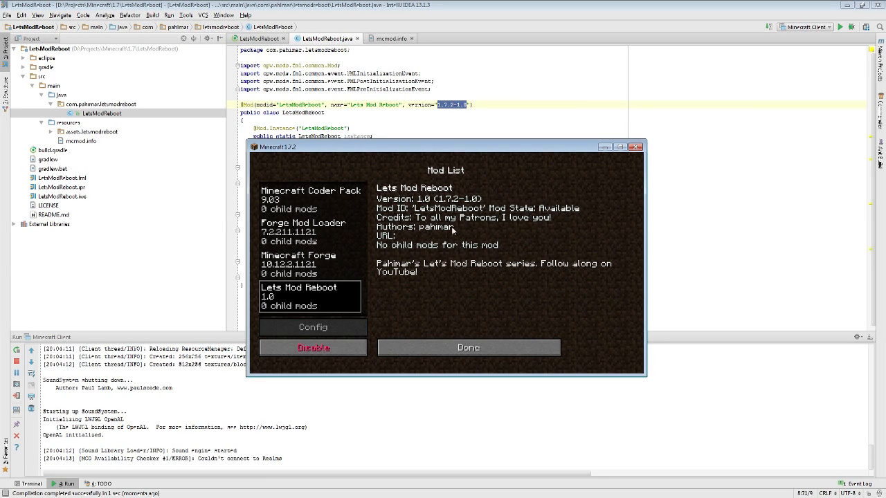
{"action": "mouse_move", "coordinate": [401, 283]}
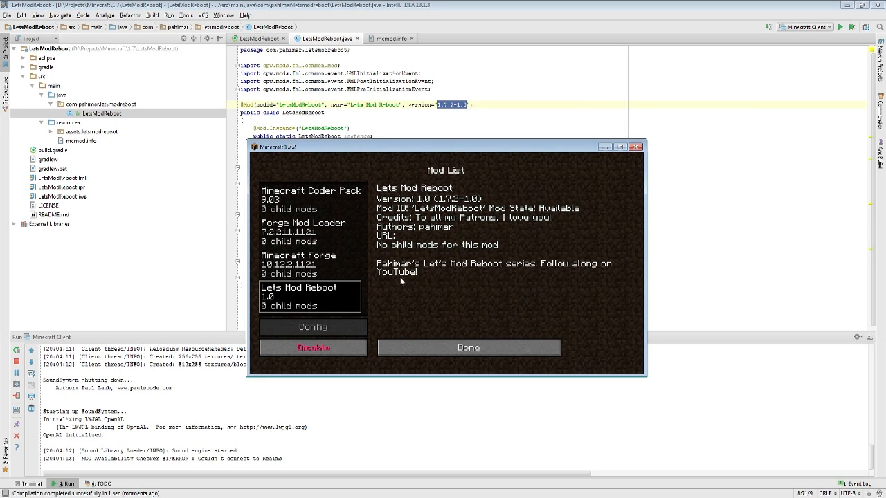
{"action": "mouse_move", "coordinate": [429, 228]}
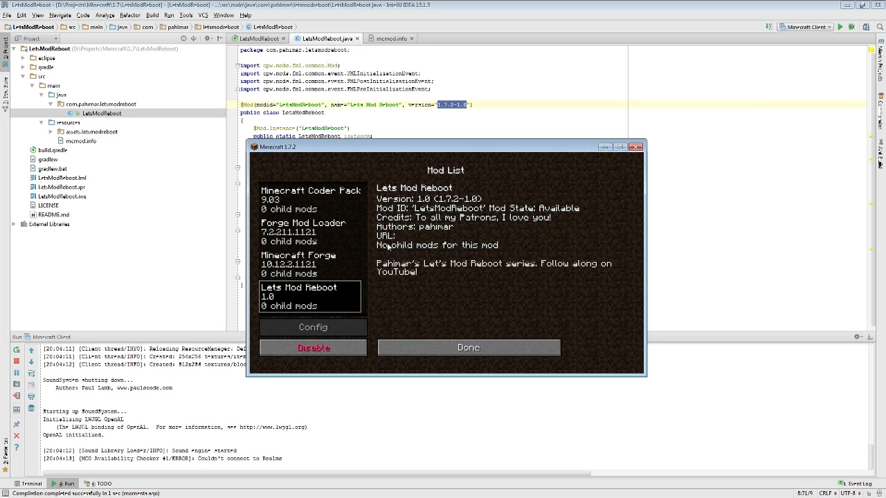
{"action": "mouse_move", "coordinate": [424, 293]}
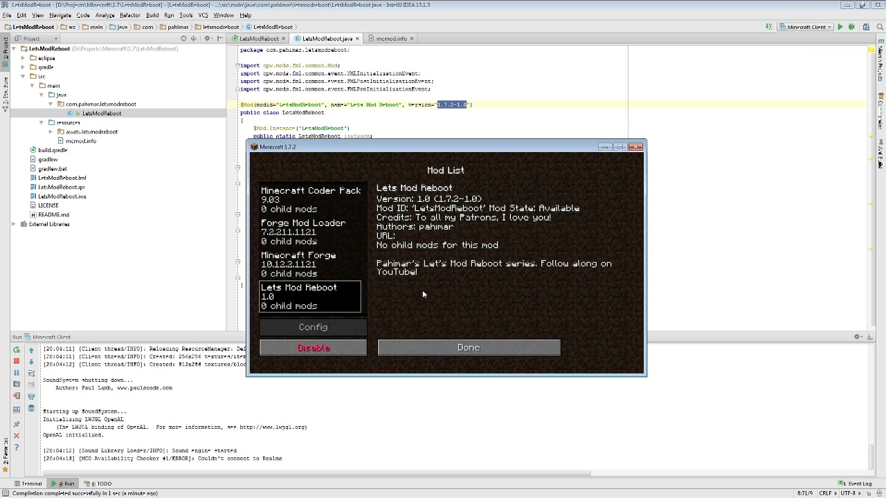
{"action": "mouse_move", "coordinate": [556, 248]}
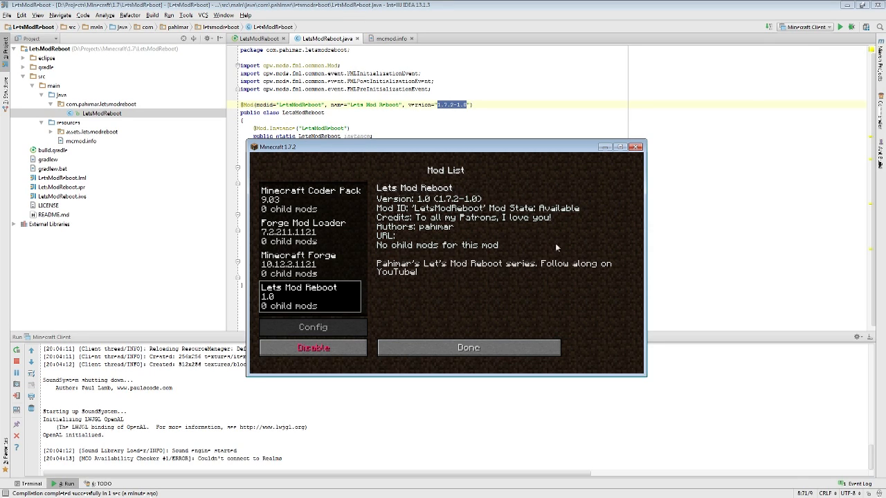
{"action": "mouse_move", "coordinate": [533, 280]}
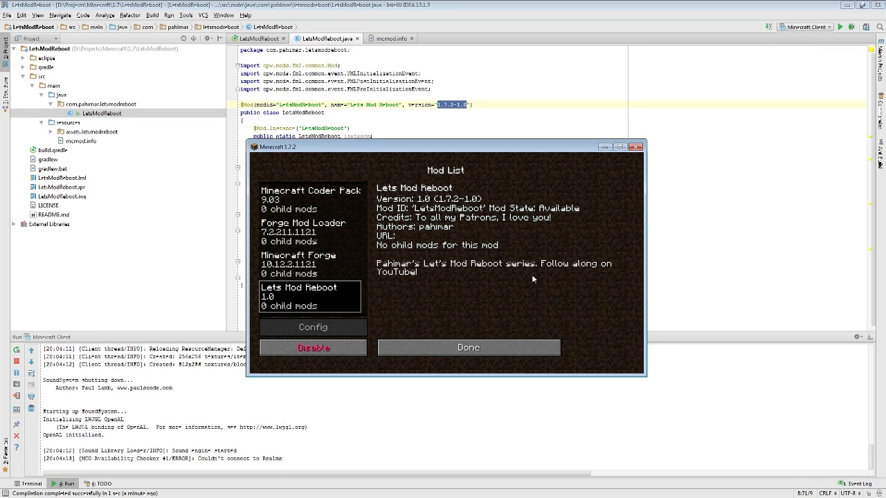
{"action": "left_click", "coordinate": [468, 347]}
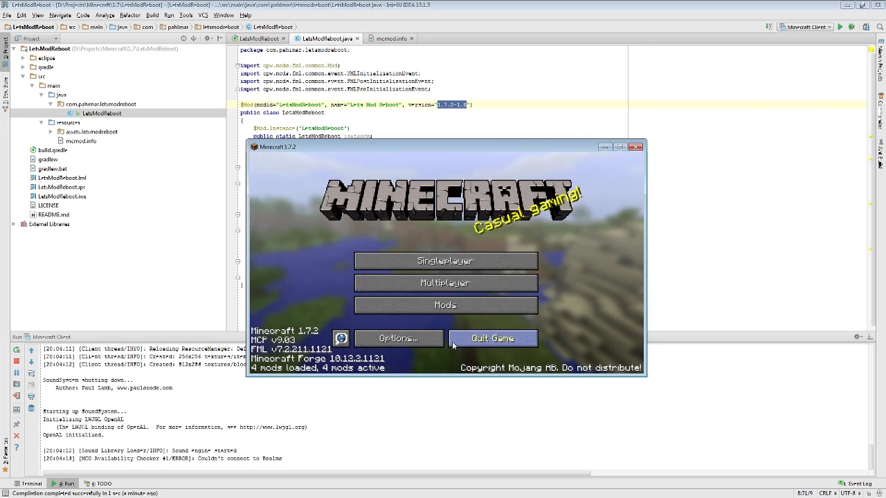
Reopen the Mod List on the Minecraft Coder Pack entry, then close it and quit the game
{"action": "left_click", "coordinate": [445, 306]}
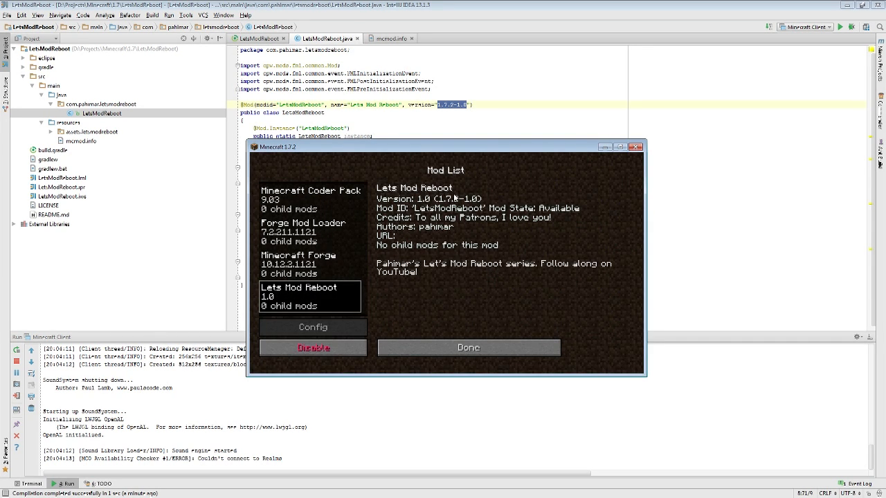
{"action": "left_click", "coordinate": [310, 199]}
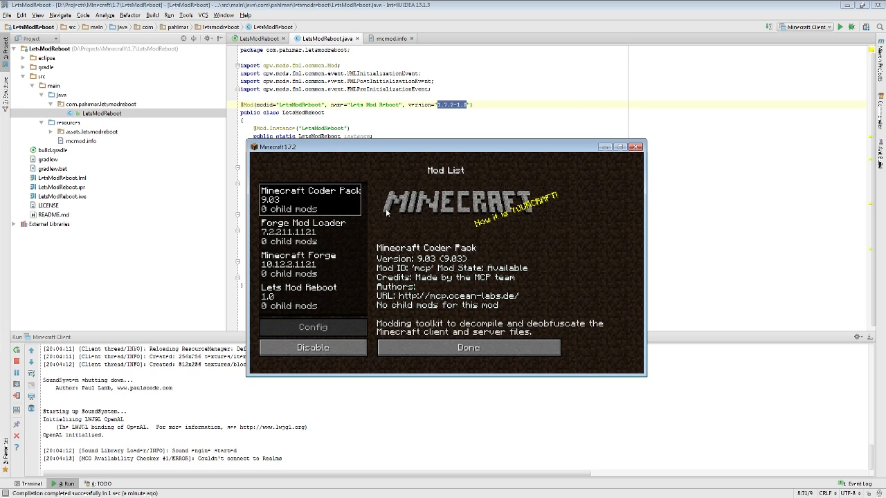
{"action": "mouse_move", "coordinate": [489, 175]}
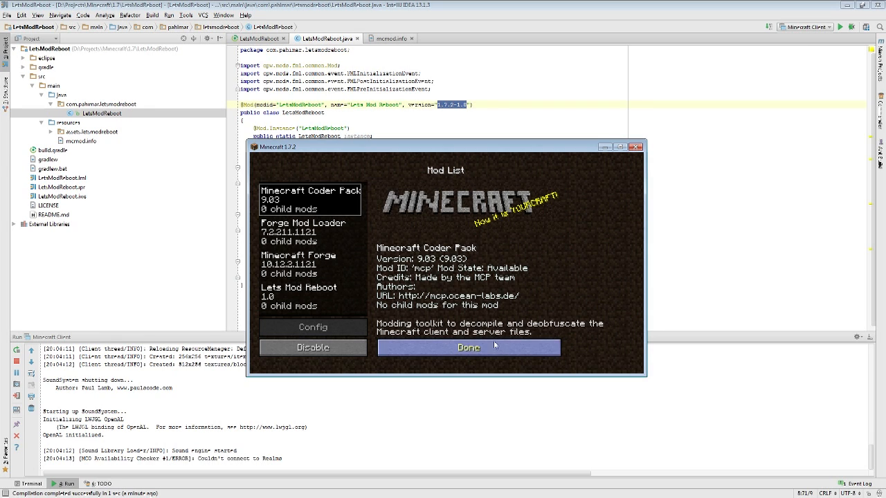
{"action": "left_click", "coordinate": [468, 348]}
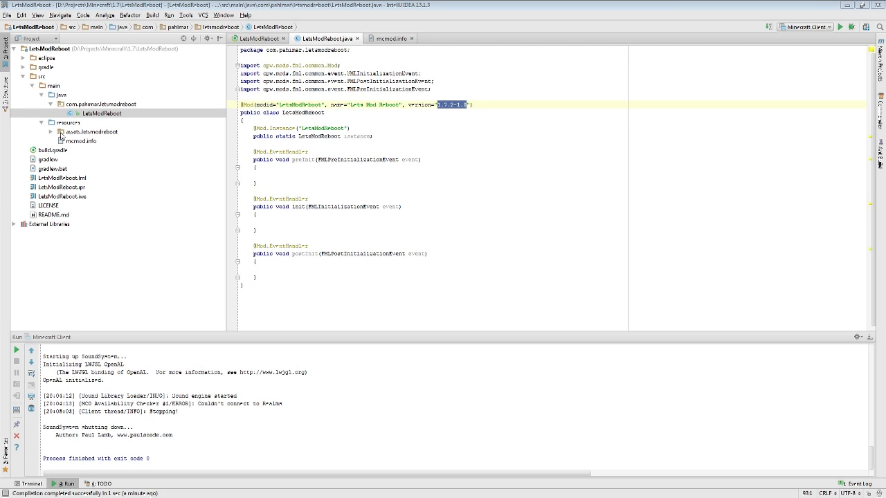
Reveal the resources folder in Windows Explorer via Show in Explorer
{"action": "left_click", "coordinate": [50, 132]}
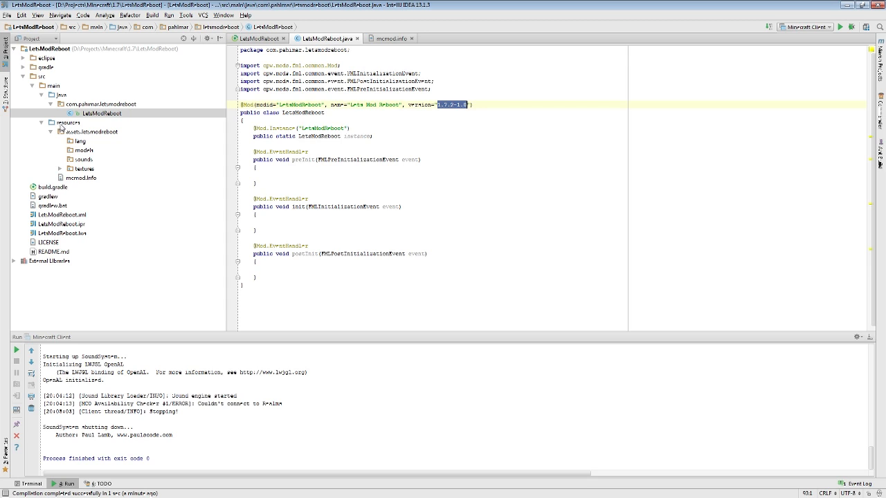
{"action": "right_click", "coordinate": [84, 121]}
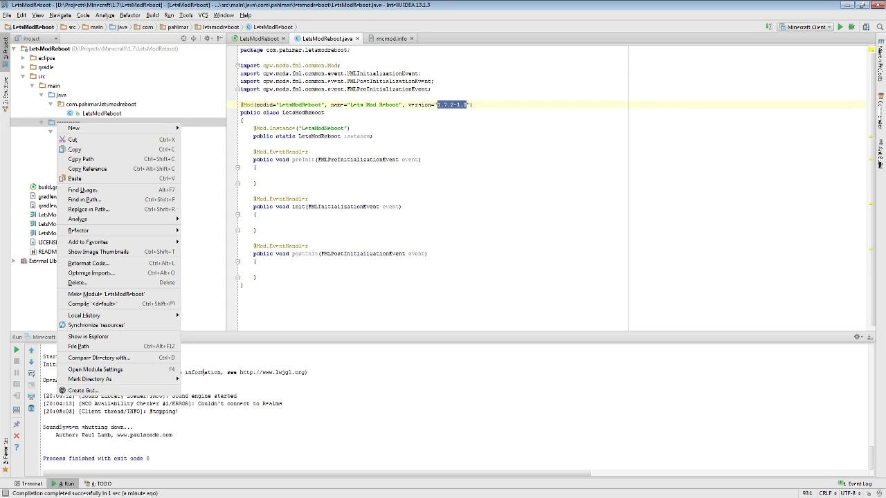
{"action": "left_click", "coordinate": [89, 380]}
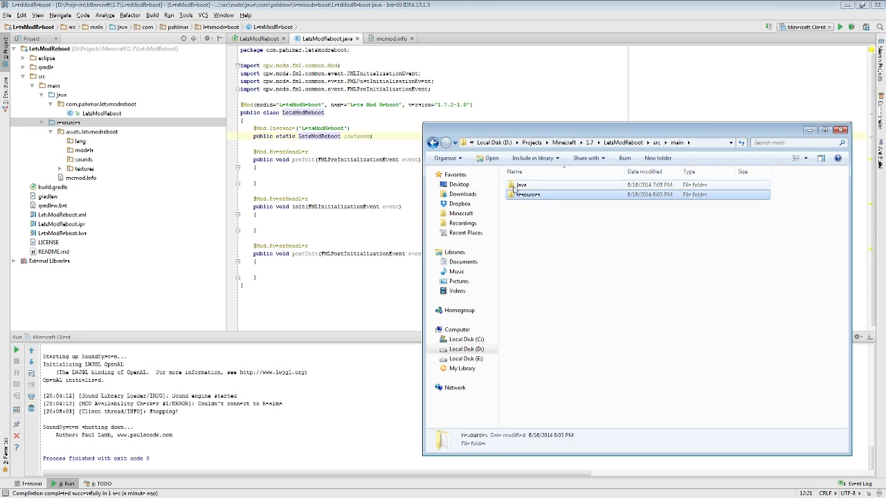
Browse into resources/assets/letsmodreboot to see its lang, models, sounds and textures folders
{"action": "double_click", "coordinate": [527, 194]}
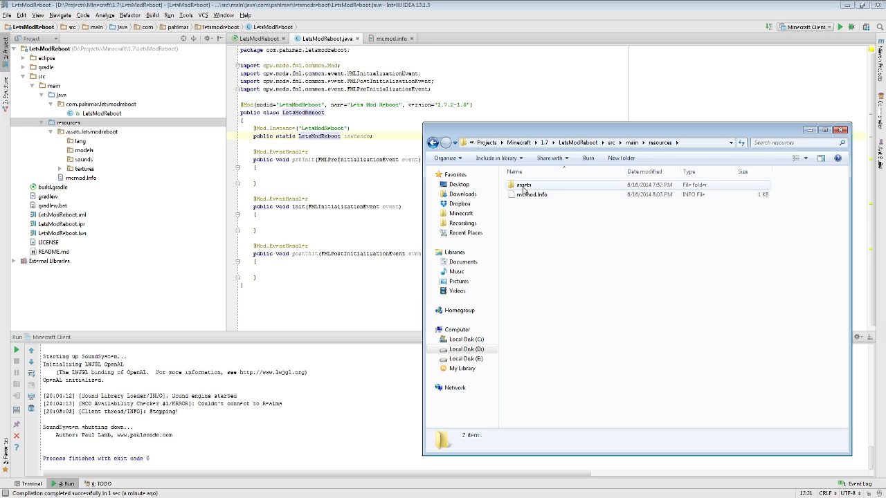
{"action": "double_click", "coordinate": [523, 185]}
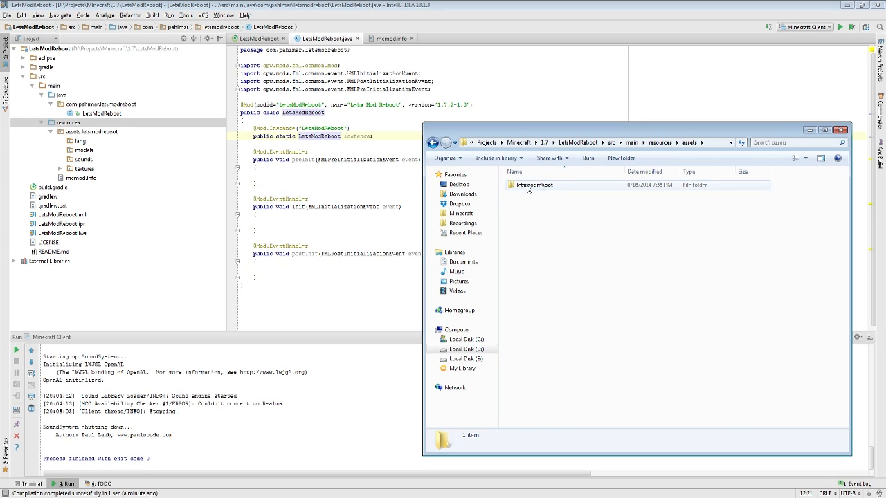
{"action": "double_click", "coordinate": [534, 186]}
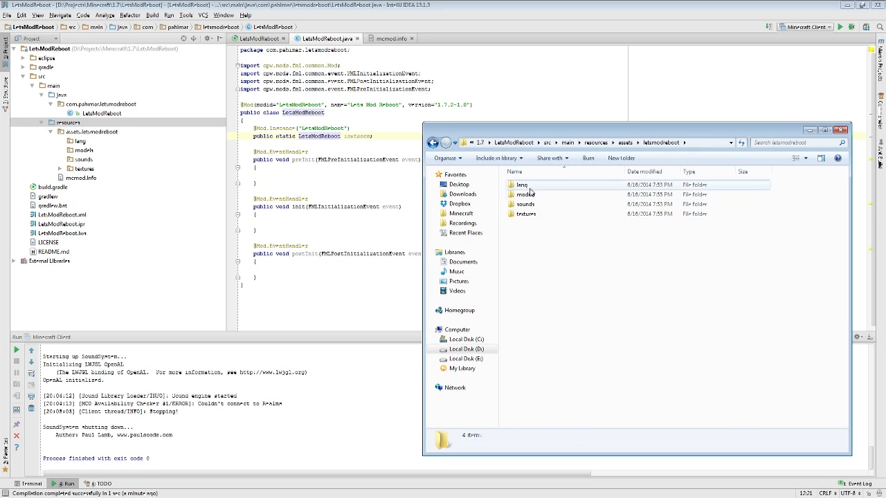
{"action": "left_click", "coordinate": [522, 185]}
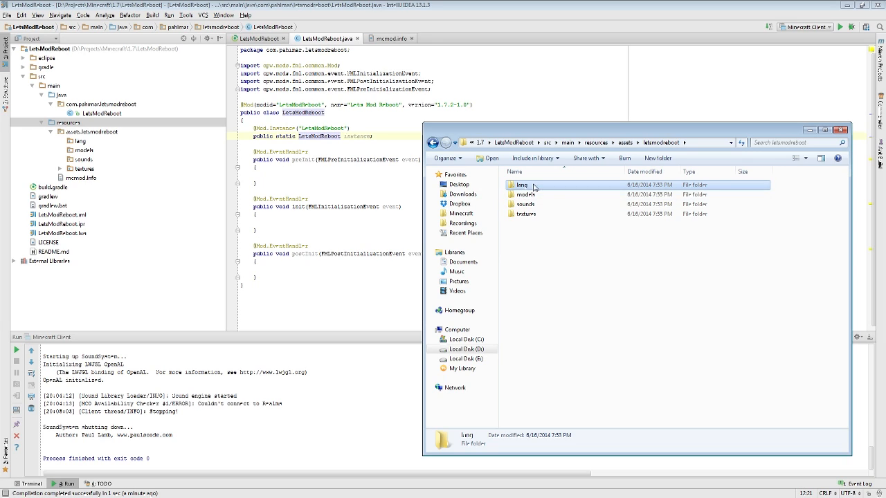
{"action": "left_click", "coordinate": [526, 213]}
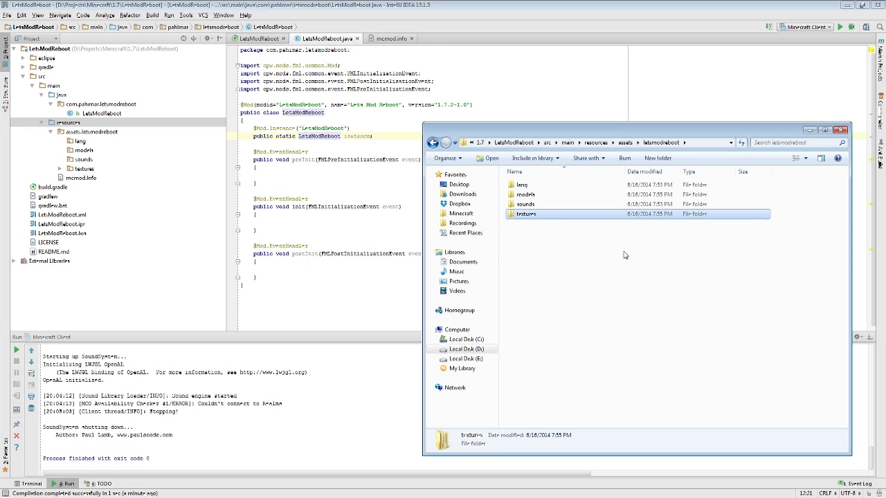